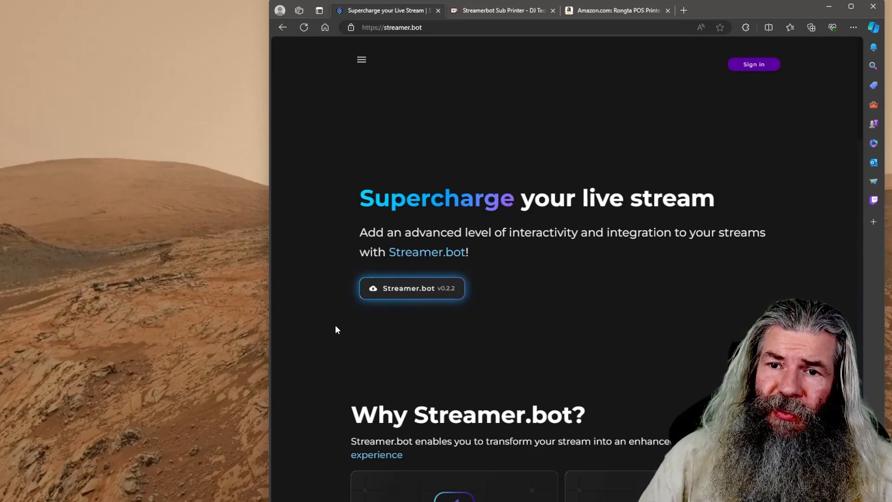
Switch Edge to the Streamerbot Sub Printer Ko-fi product page
left_click(501, 11)
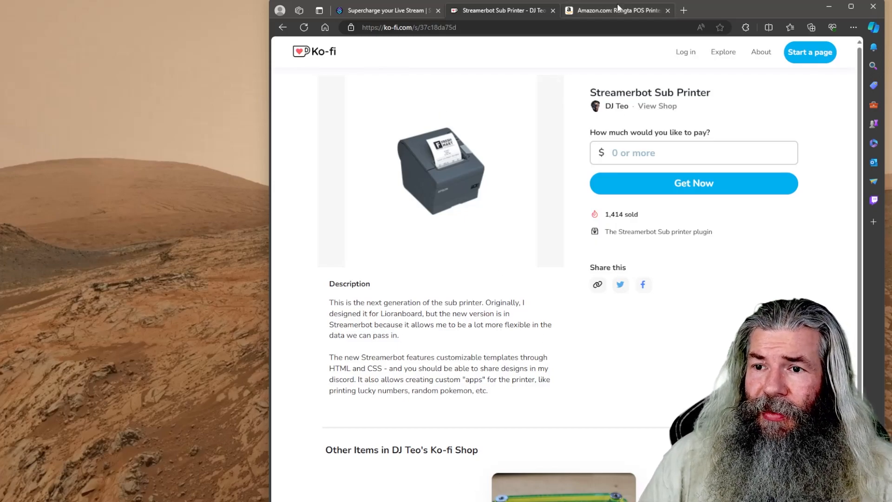
View the Rongta POS 80mm USB thermal printer Amazon listing, then the streamerprinter addons folder
left_click(614, 10)
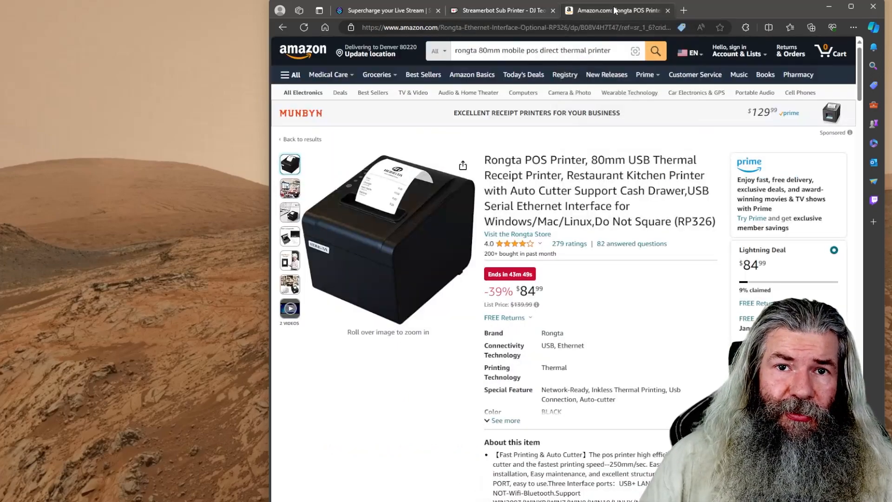
mouse_move(137, 224)
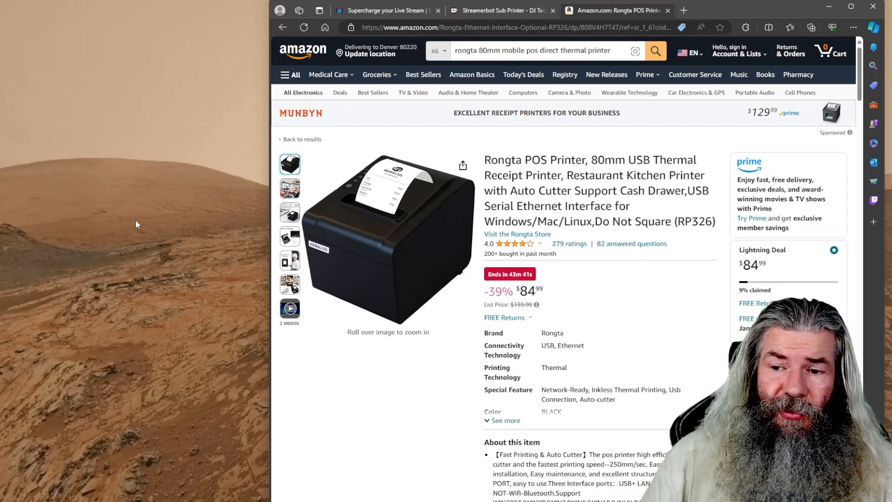
mouse_move(554, 287)
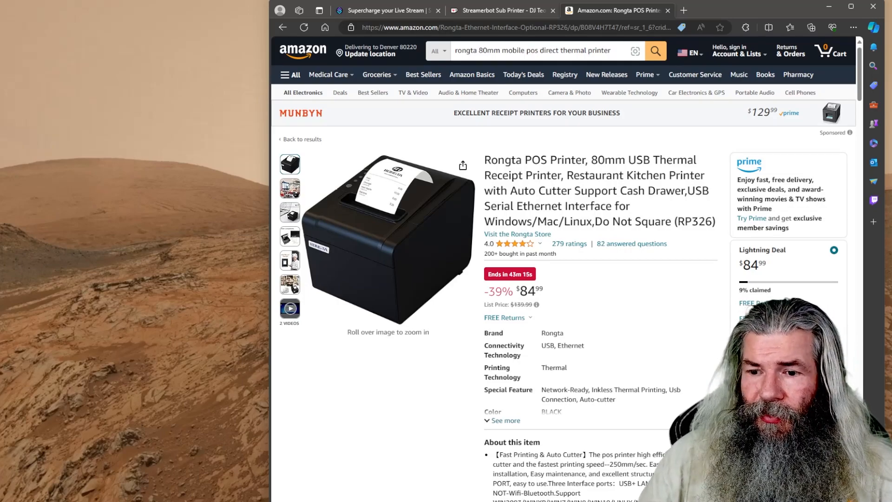
mouse_move(354, 419)
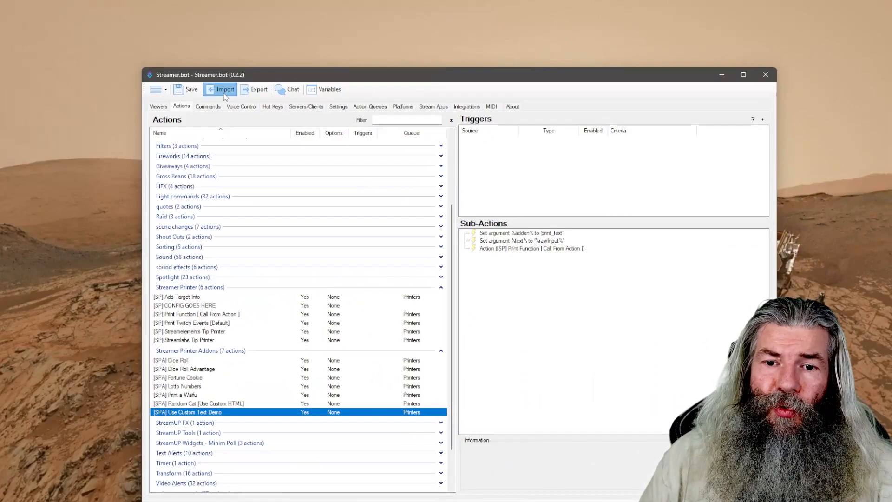
left_click(224, 89)
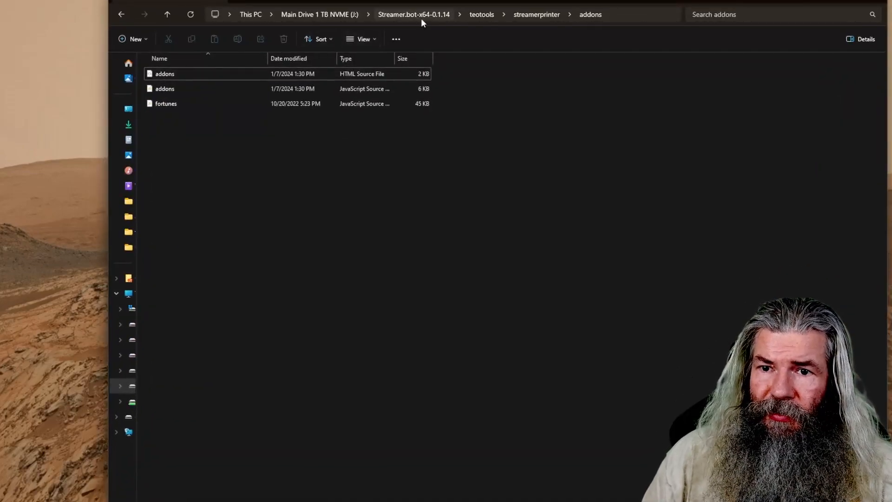
Browse up to the Streamer.bot-x64-0.1.14 folder, peek into updates, and return to Streamer.bot
left_click(413, 14)
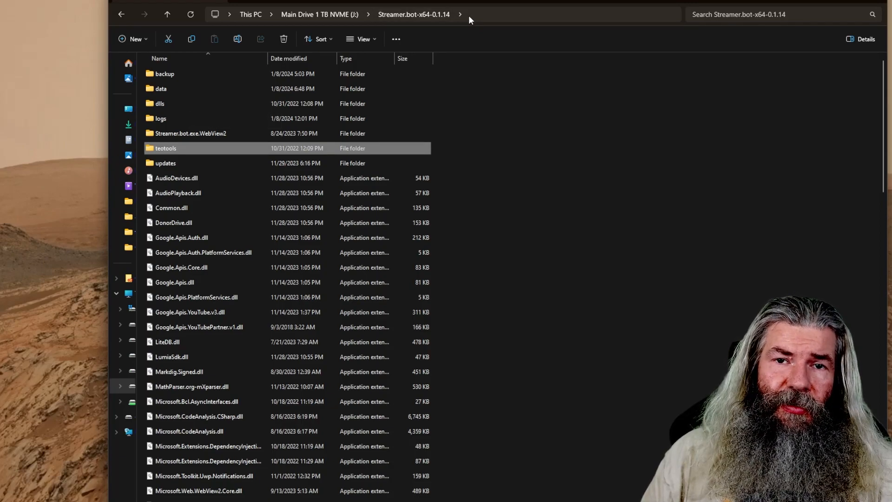
mouse_move(455, 32)
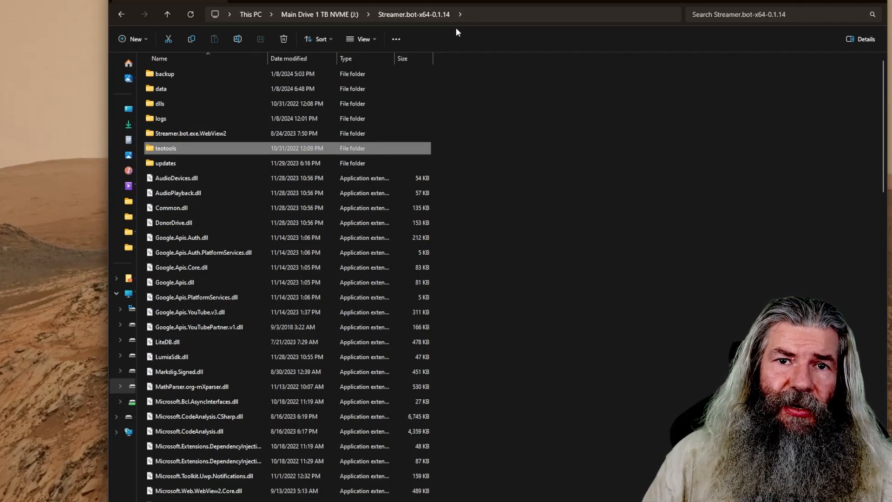
mouse_move(175, 177)
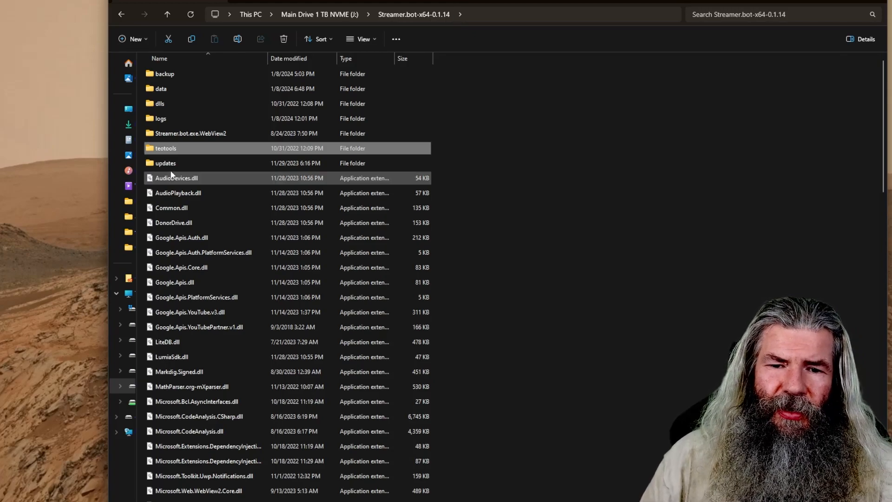
double_click(166, 163)
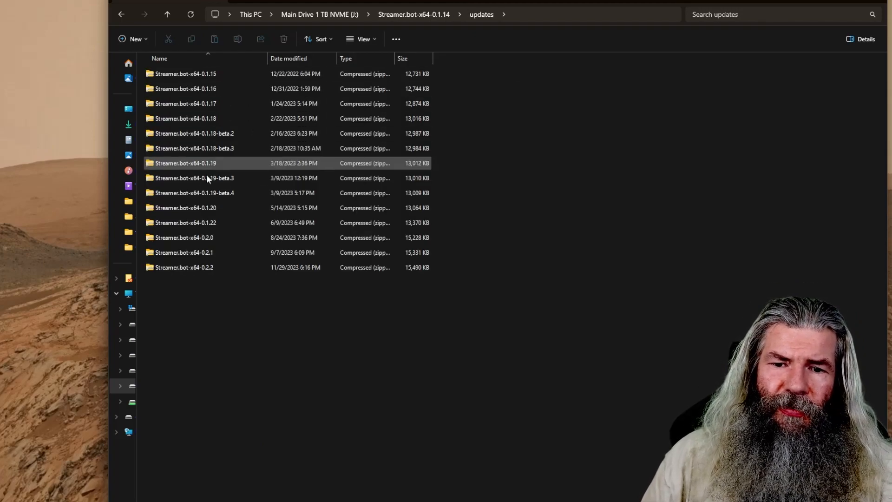
left_click(184, 73)
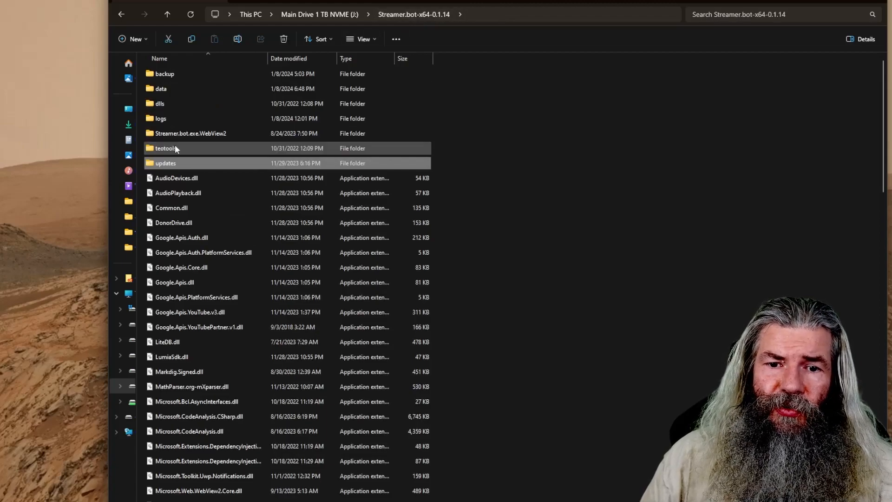
mouse_move(165, 147)
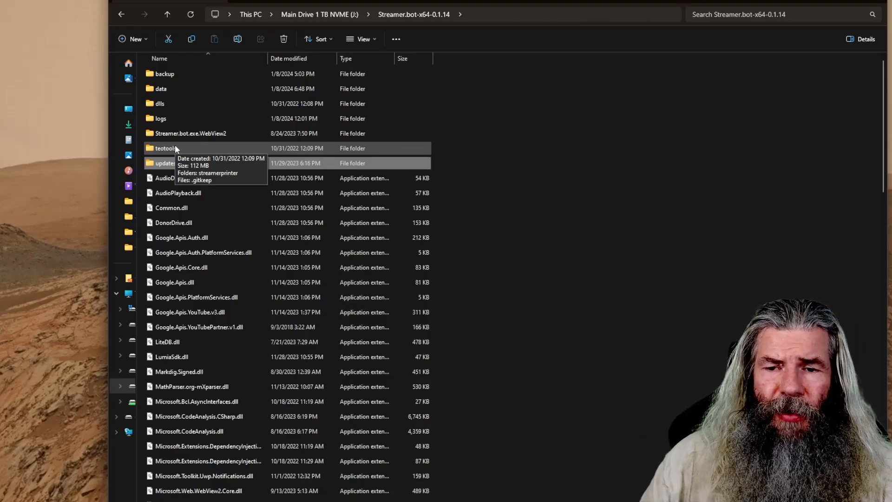
left_click(166, 163)
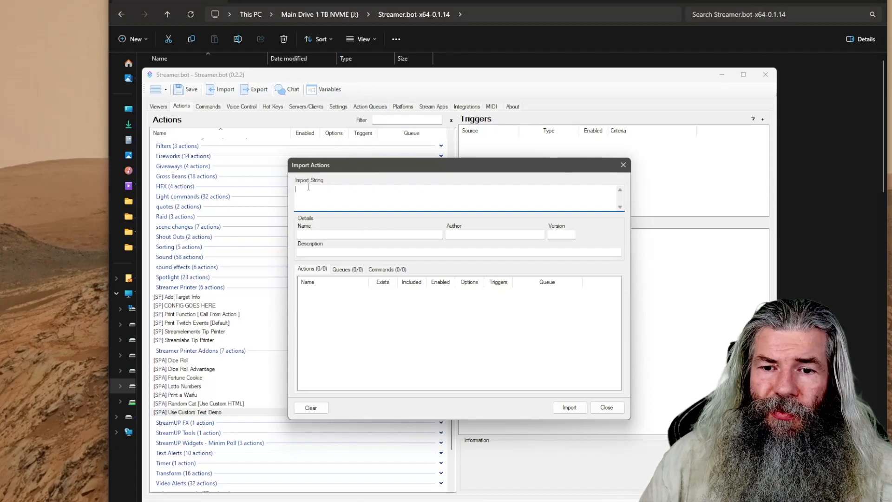
left_click(606, 407)
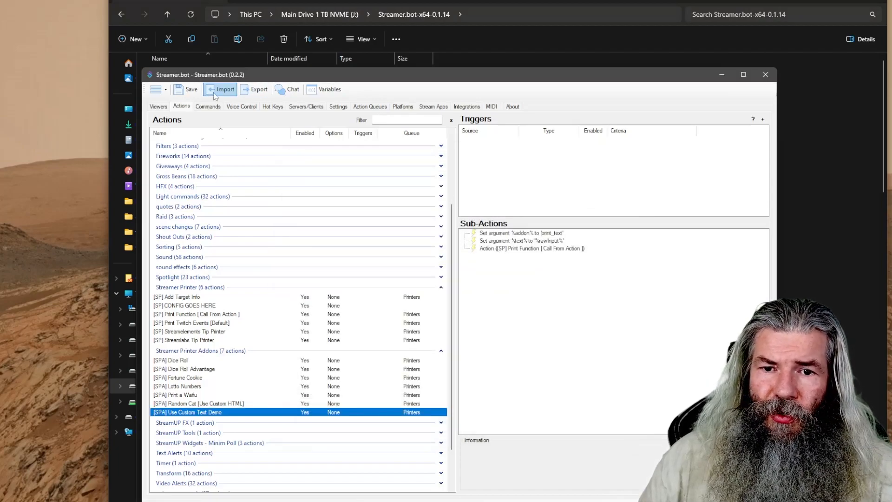
left_click(220, 89)
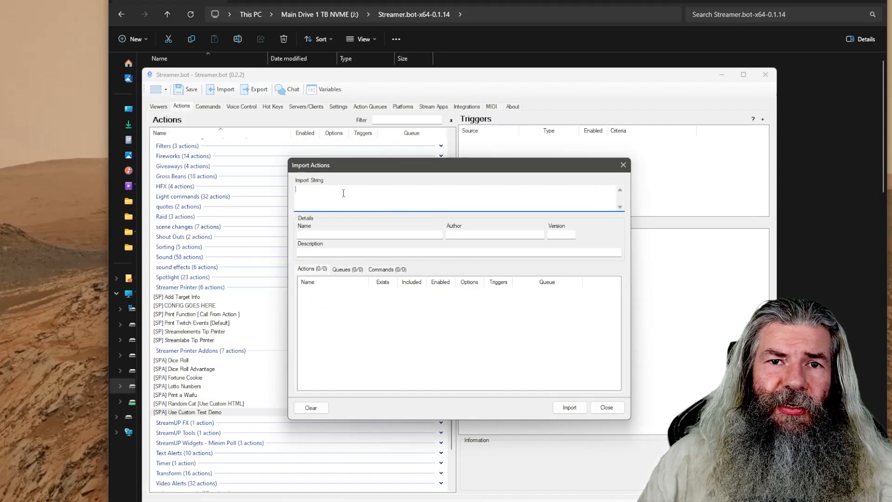
mouse_move(348, 338)
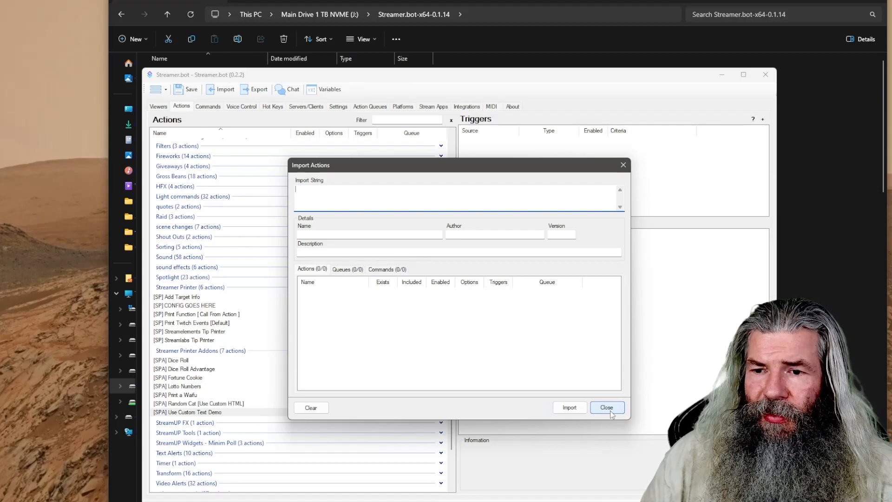
left_click(606, 406)
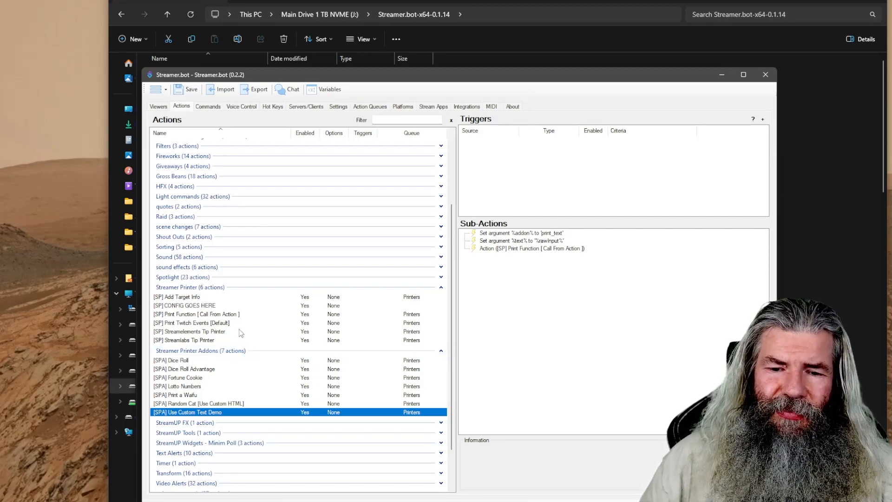
mouse_move(178, 305)
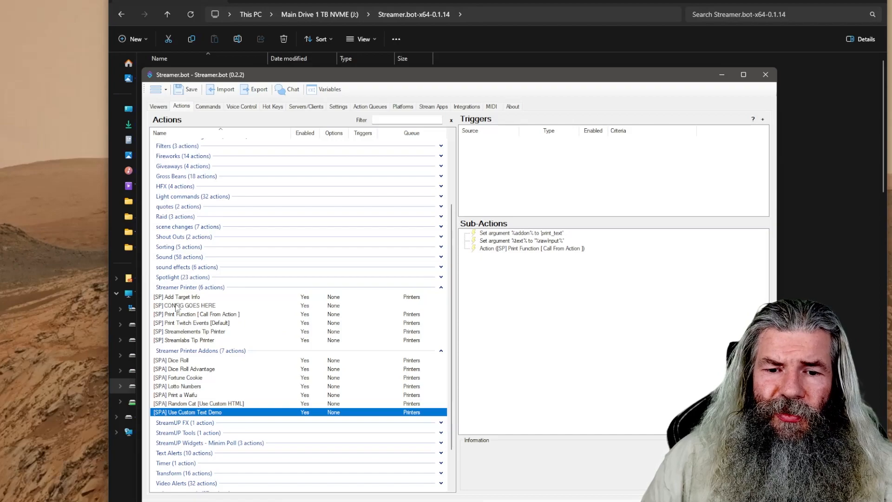
Inspect the [SP] CONFIG GOES HERE action's settings and sub-actions (Rongta 80mm printer, A6 paper) without changes
left_click(183, 306)
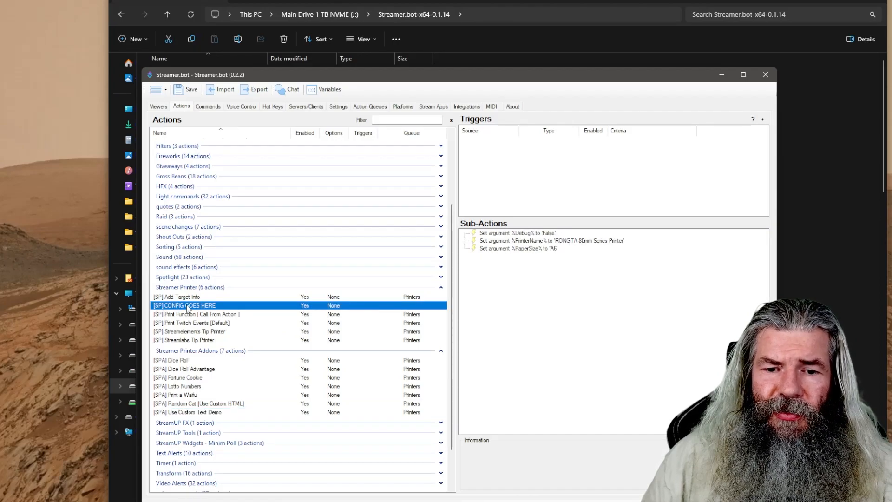
double_click(183, 305)
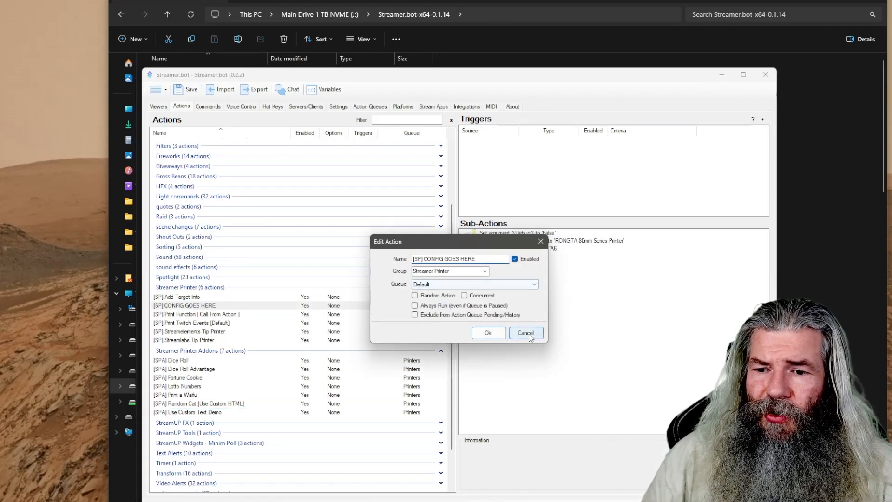
left_click(524, 332)
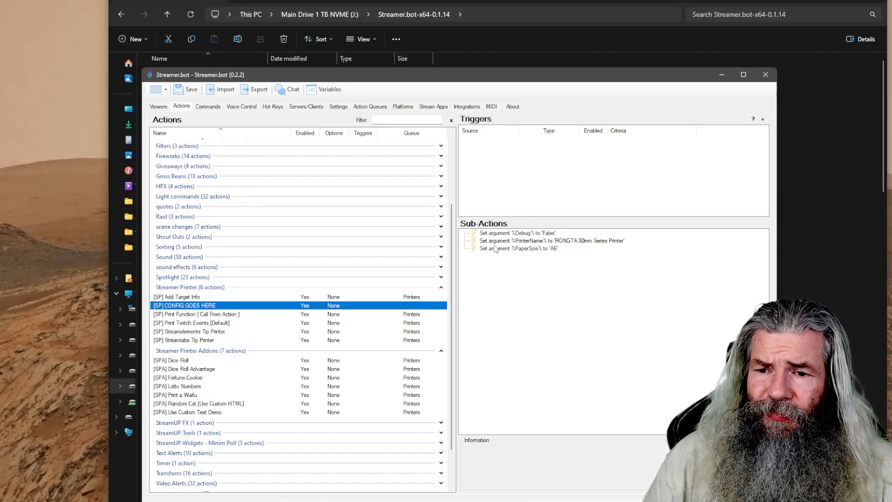
mouse_move(597, 249)
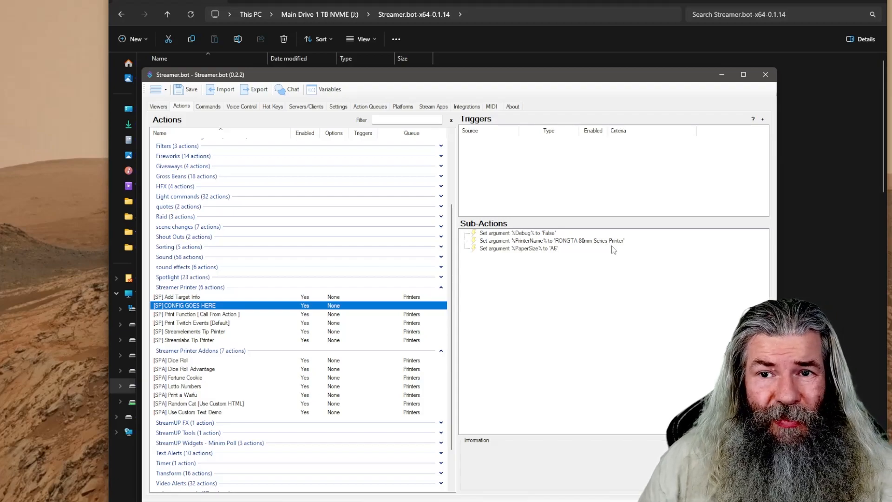
mouse_move(608, 248)
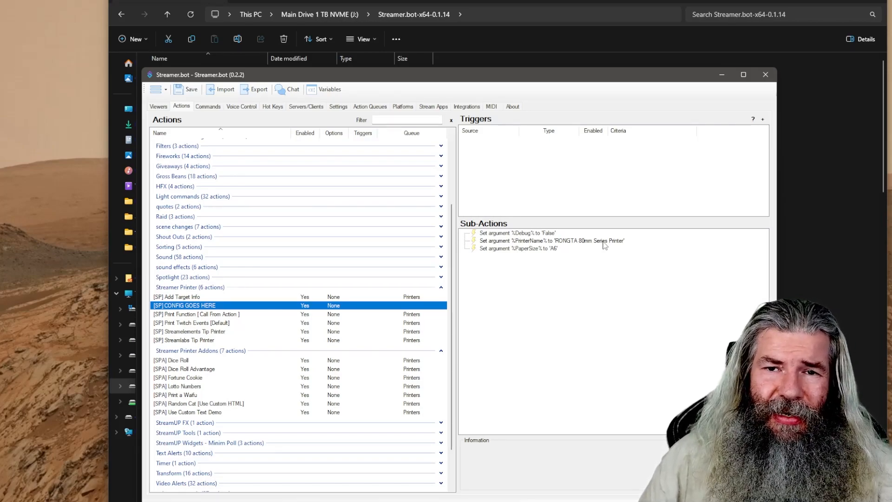
mouse_move(607, 244)
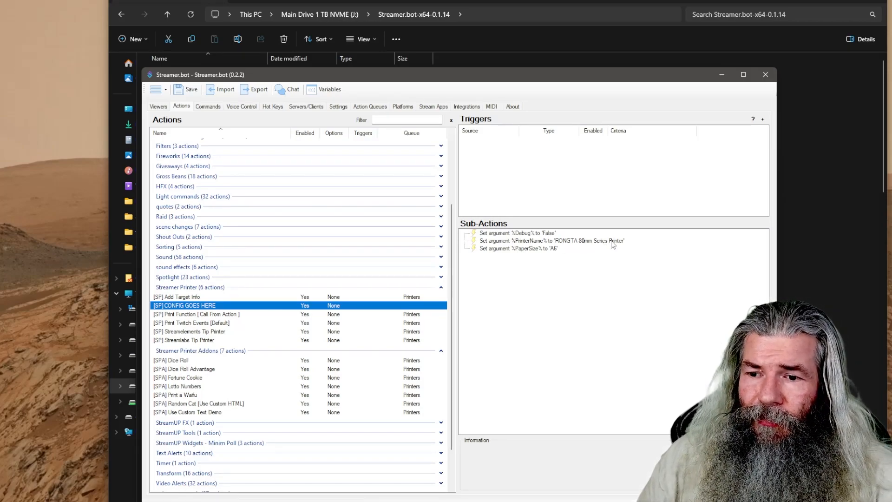
mouse_move(580, 250)
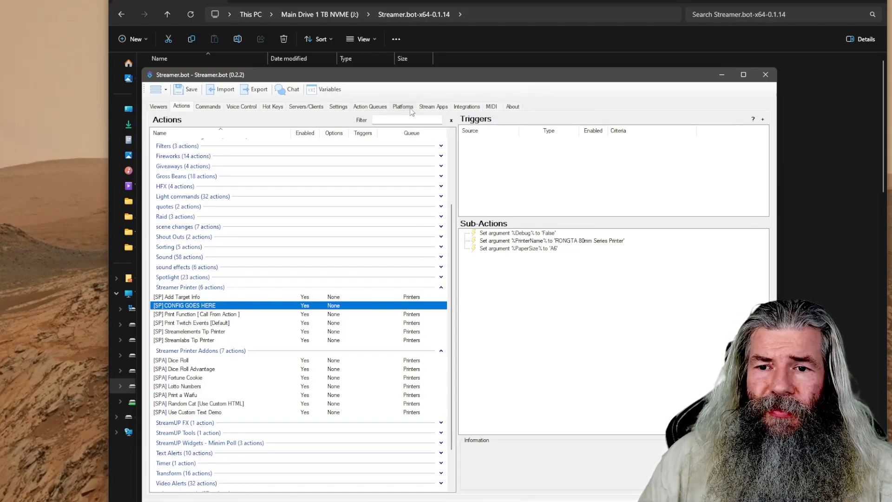
Show the Twitch Channel Point Rewards list on the Platforms tab
left_click(402, 106)
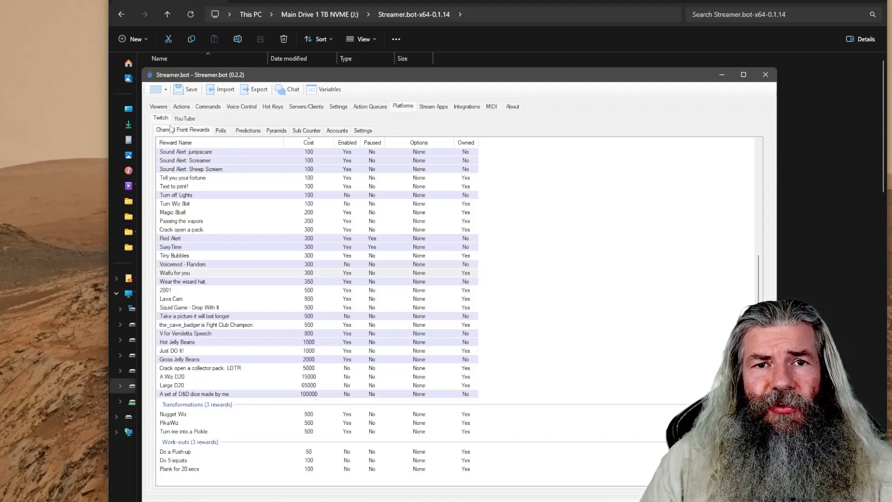
mouse_move(212, 120)
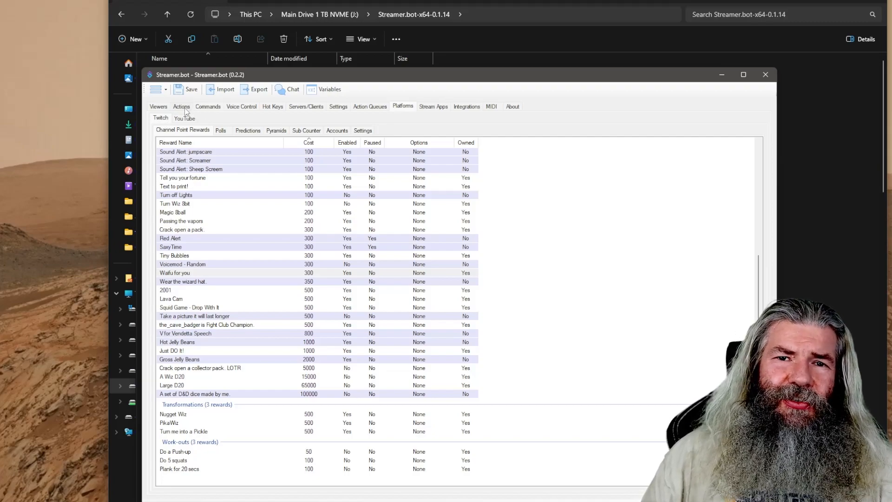
Expand the Cheers group in Actions and view Cheers 1's exact-1 Twitch Cheer trigger
left_click(181, 106)
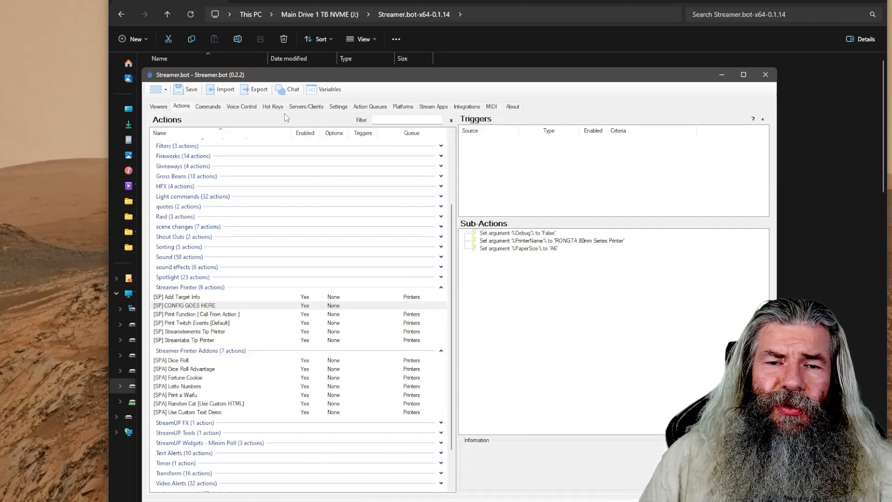
scroll("up", 3)
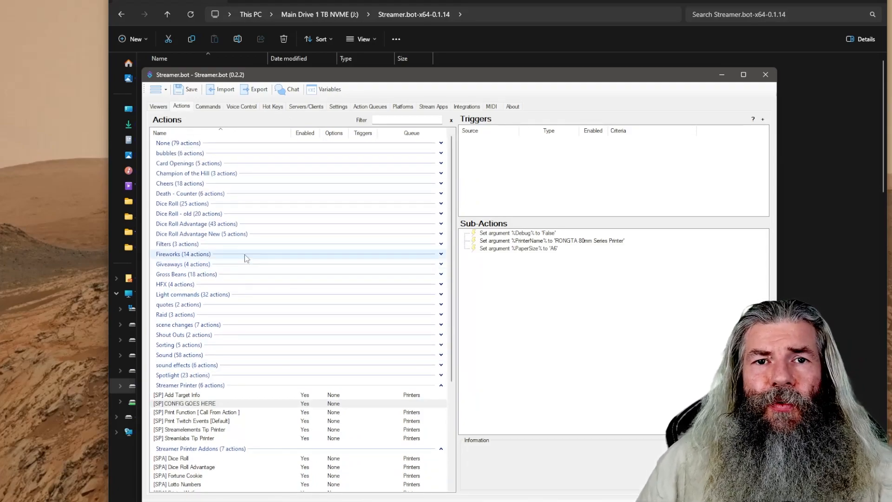
left_click(177, 243)
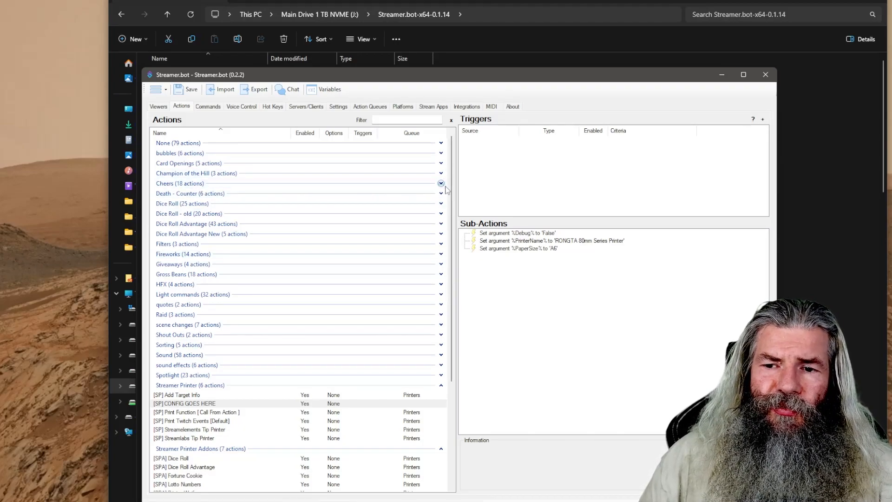
left_click(440, 183)
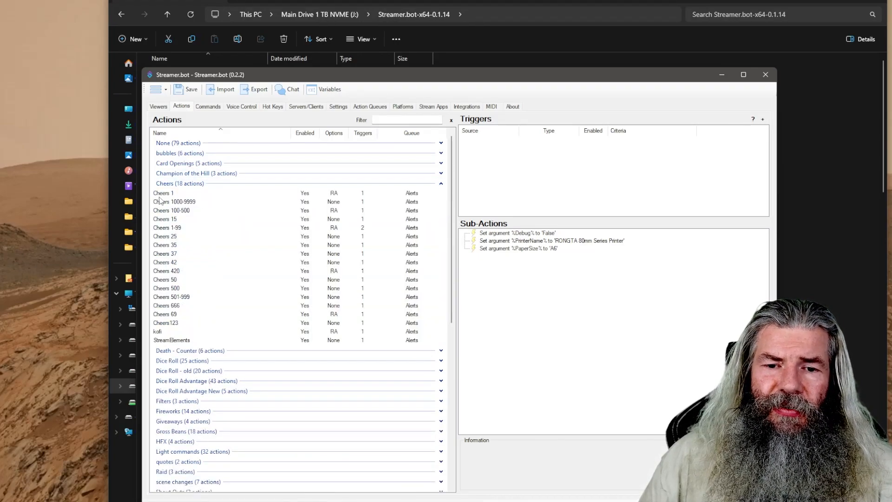
left_click(164, 193)
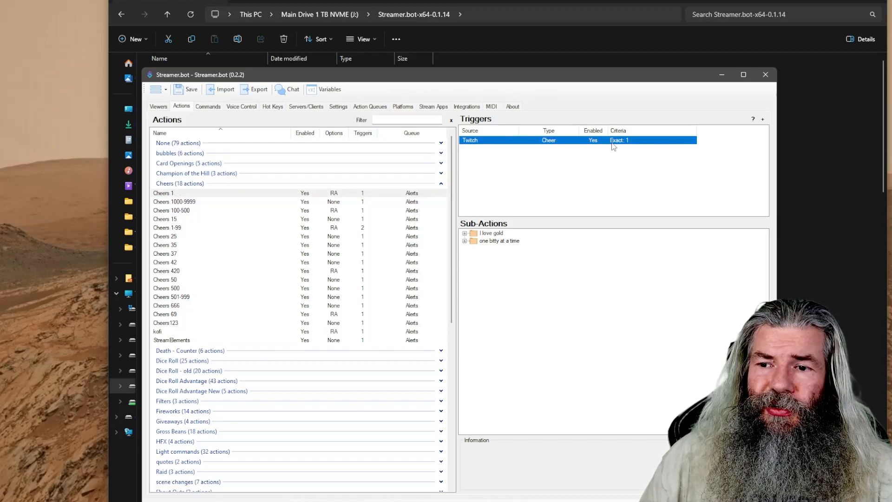
mouse_move(640, 145)
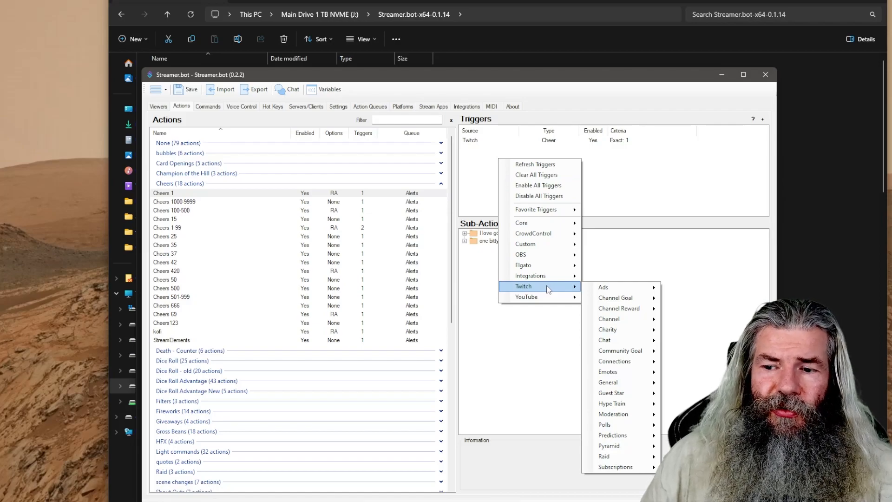
mouse_move(620, 340)
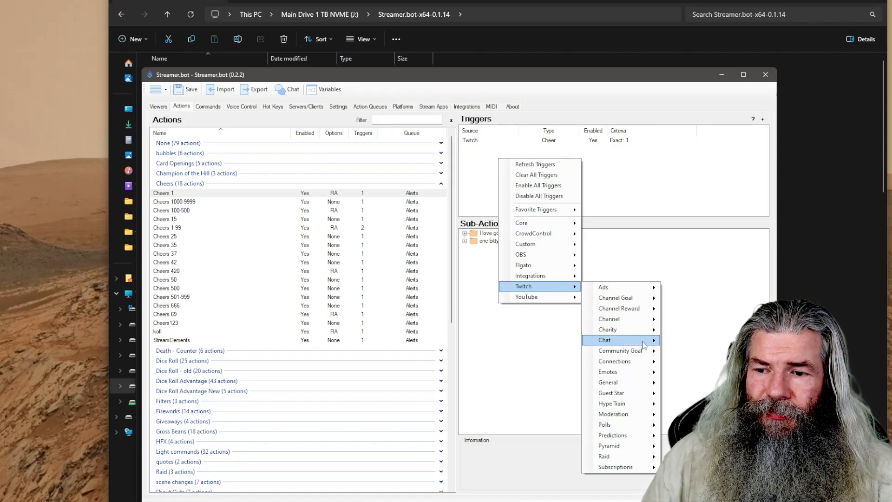
mouse_move(605, 340)
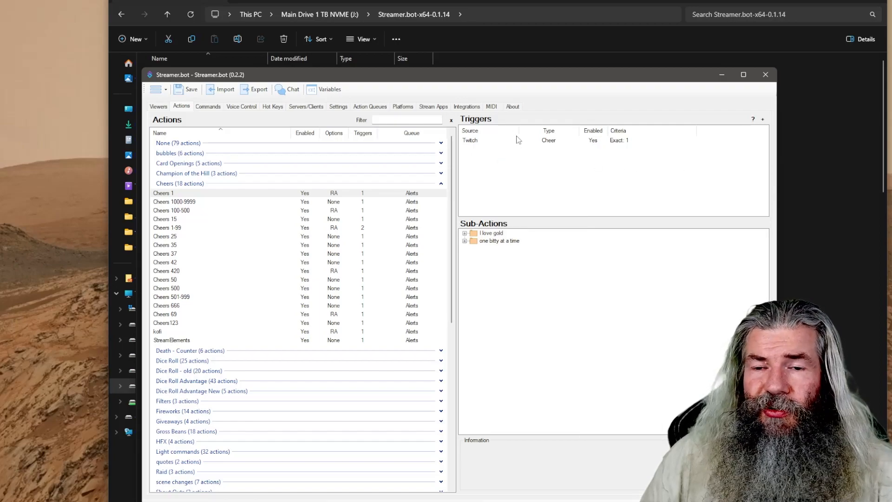
mouse_move(520, 272)
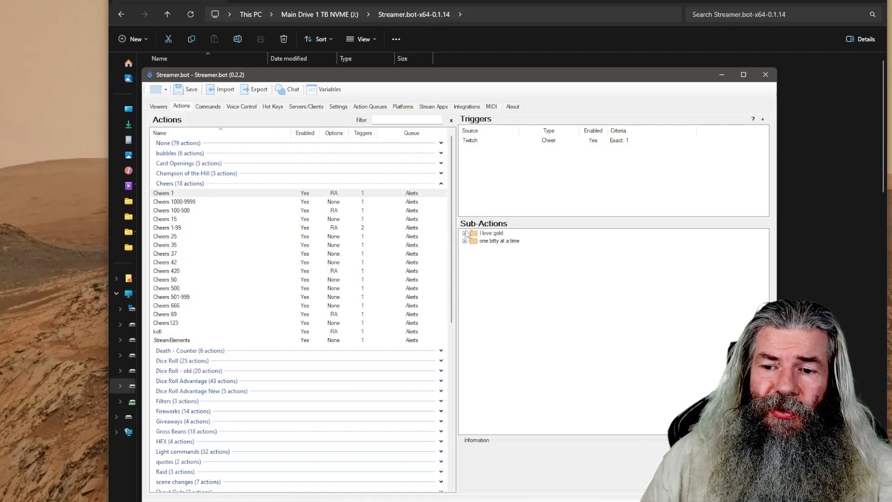
left_click(466, 232)
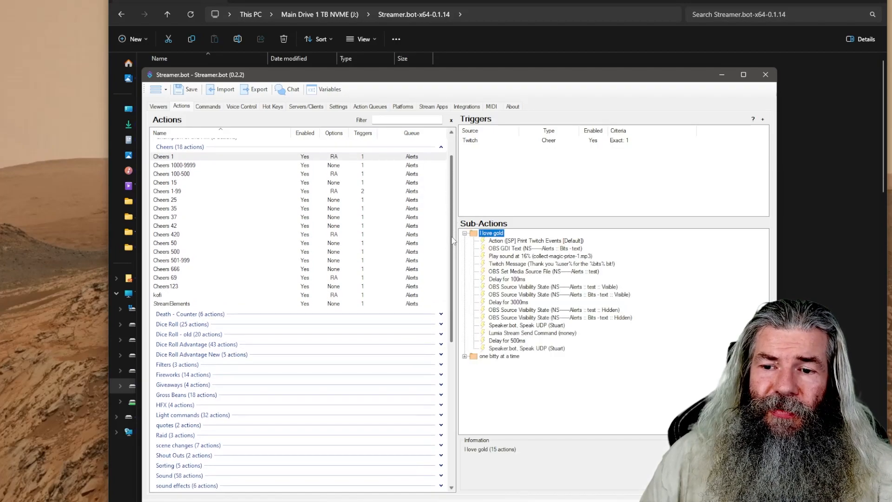
scroll("down", 3)
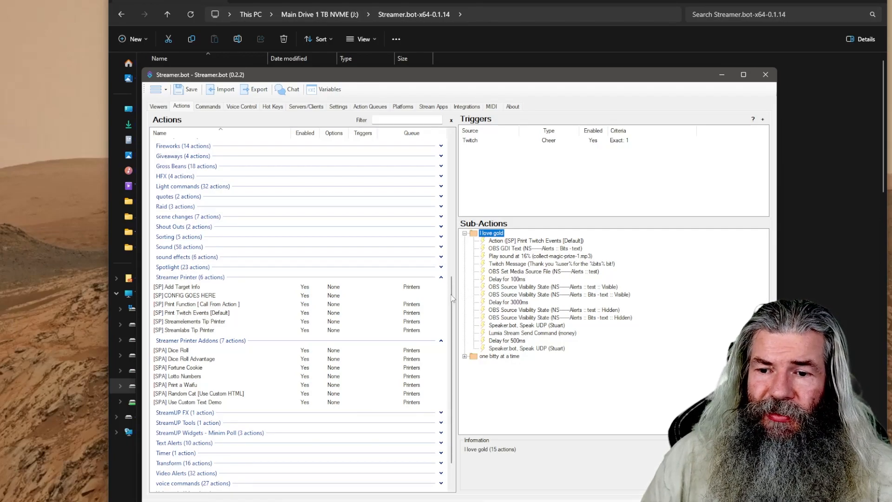
mouse_move(505, 245)
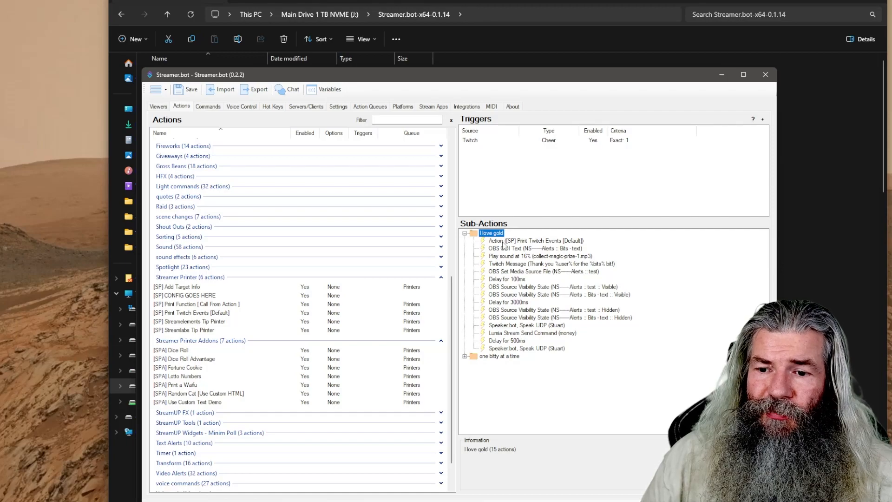
left_click(536, 240)
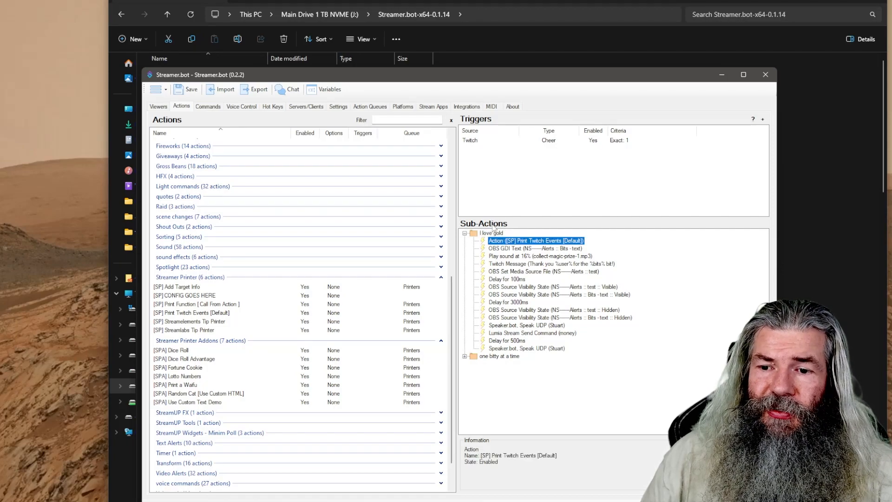
scroll("up", 3)
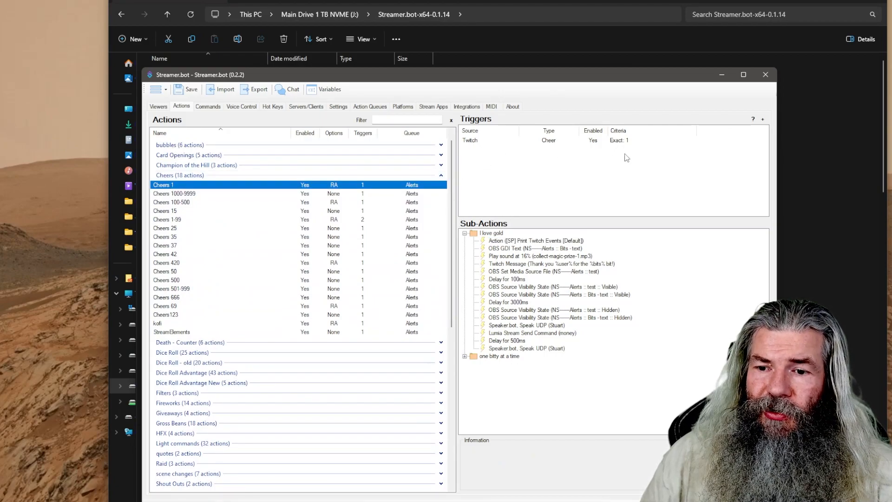
mouse_move(518, 305)
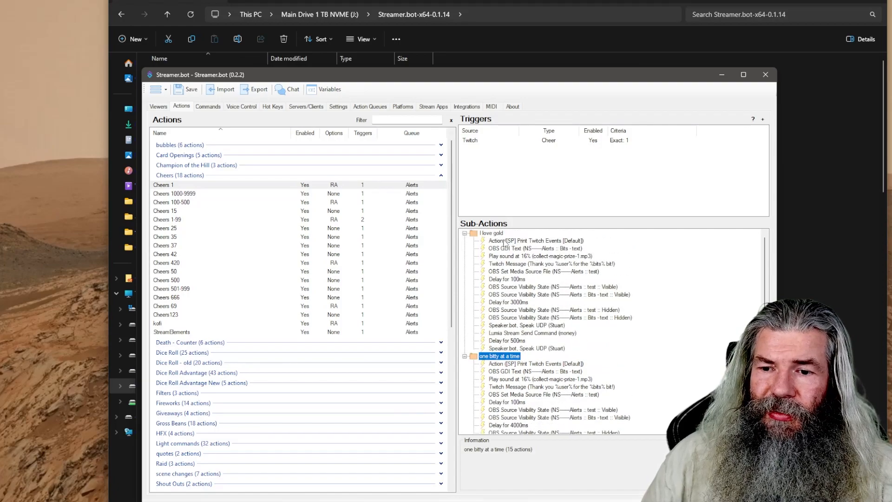
mouse_move(563, 249)
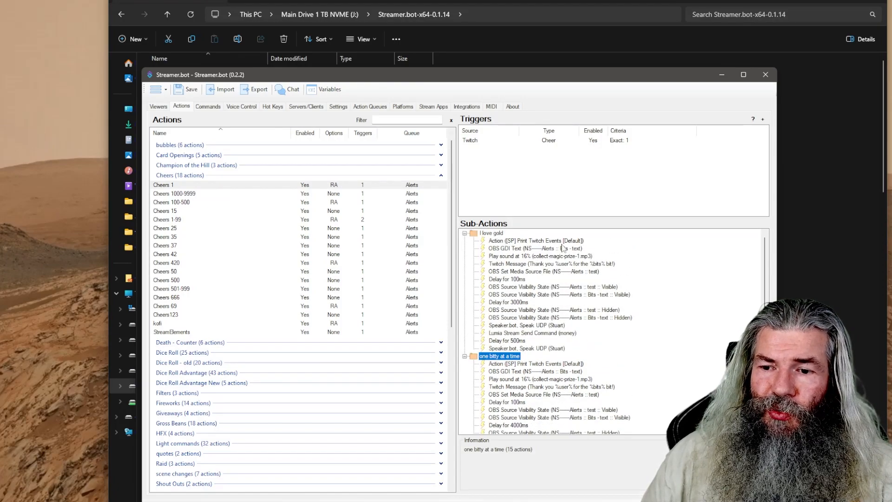
mouse_move(490, 365)
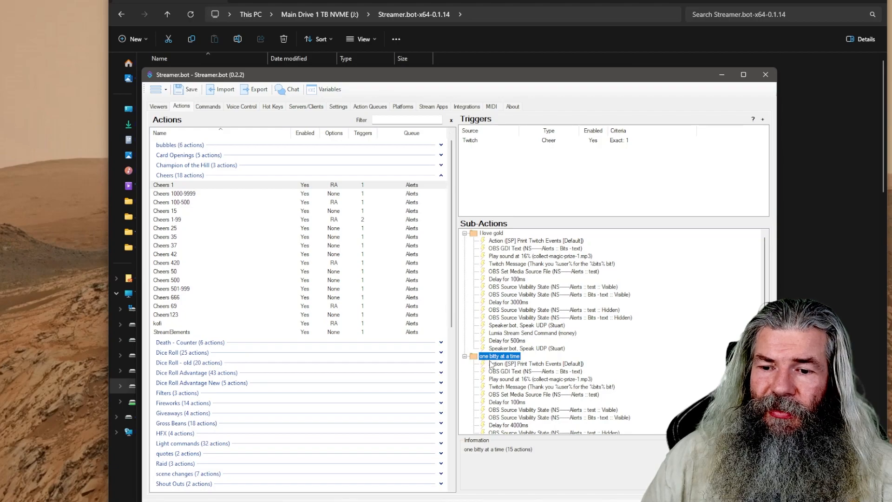
mouse_move(600, 364)
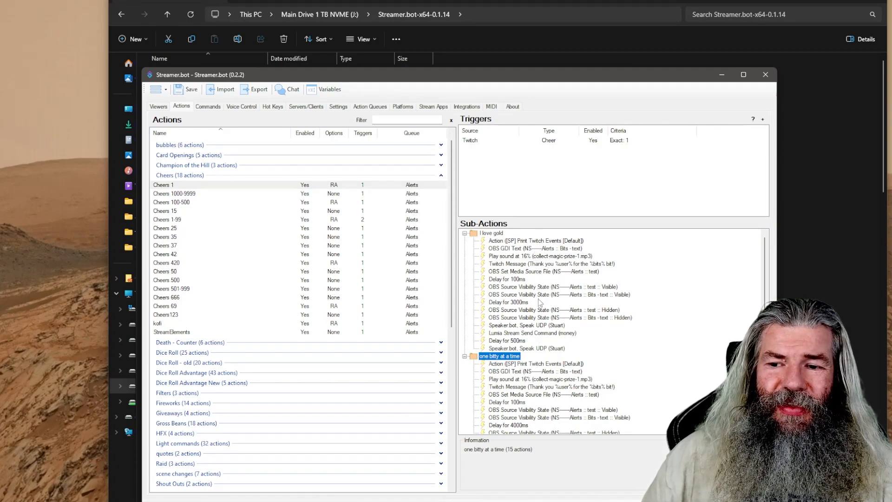
mouse_move(531, 251)
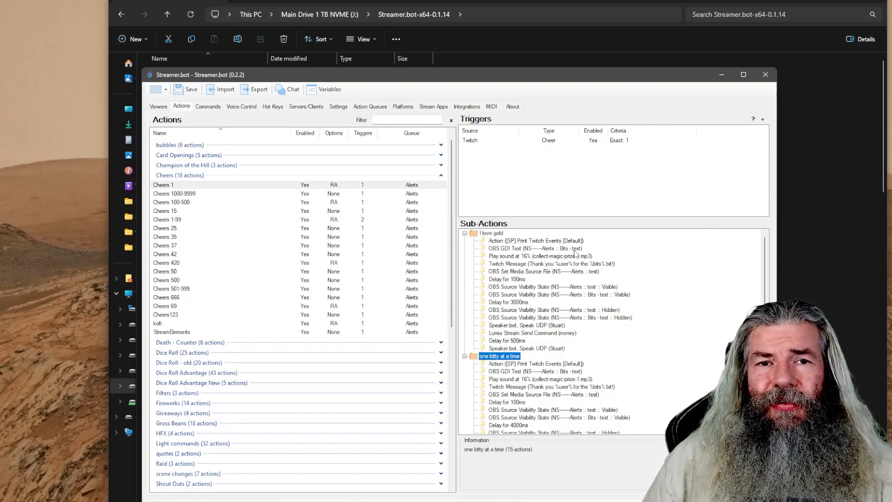
mouse_move(594, 251)
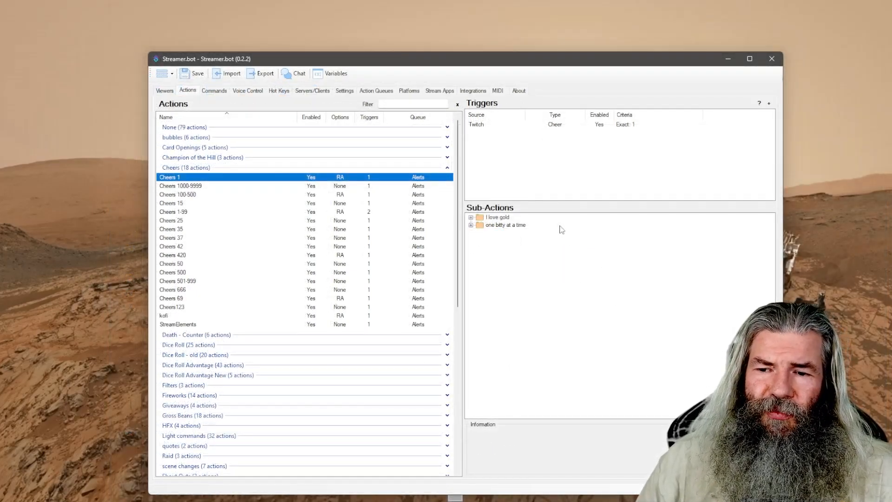
mouse_move(233, 227)
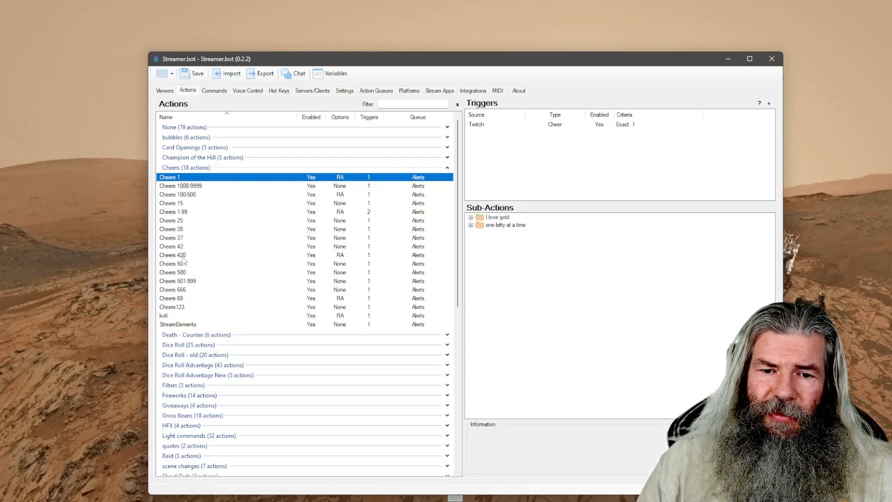
Create a new action named Cheers 20 in the Cheers group
right_click(171, 220)
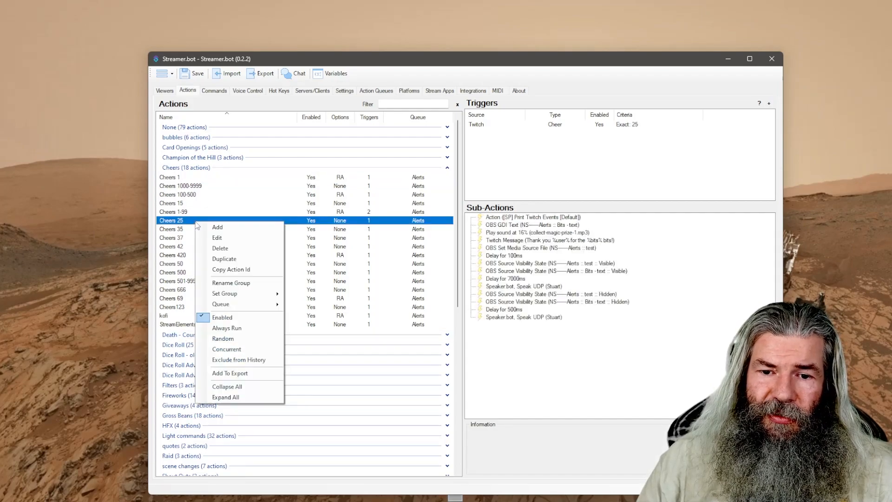
left_click(216, 226)
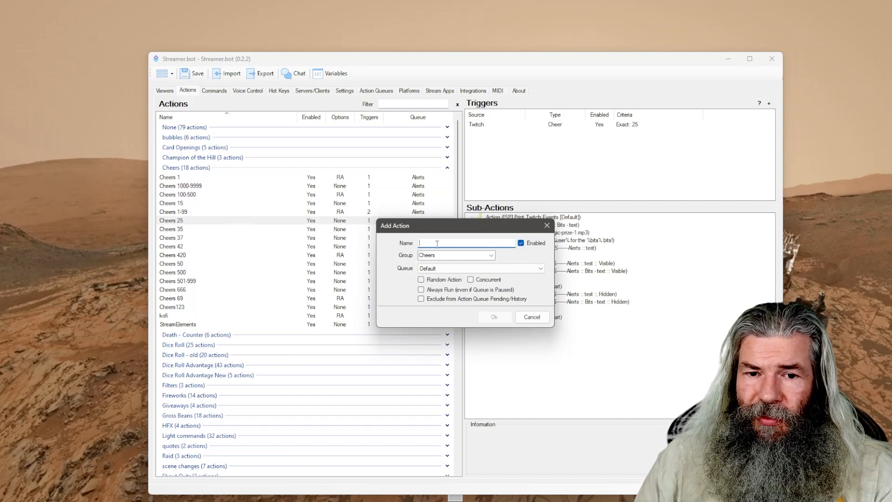
type("Cheers")
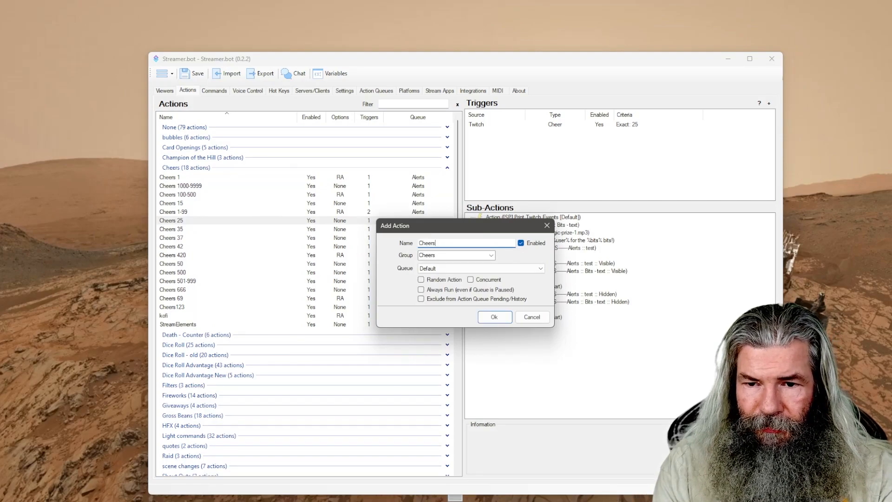
type("20")
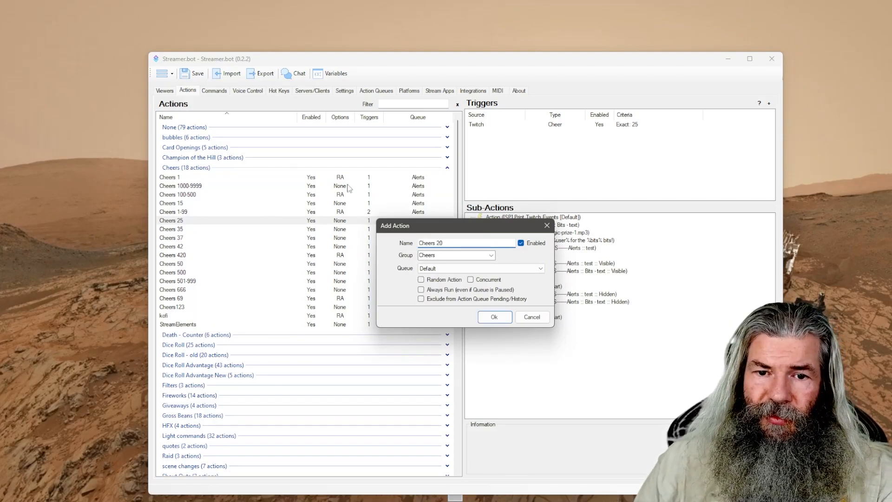
left_click(494, 317)
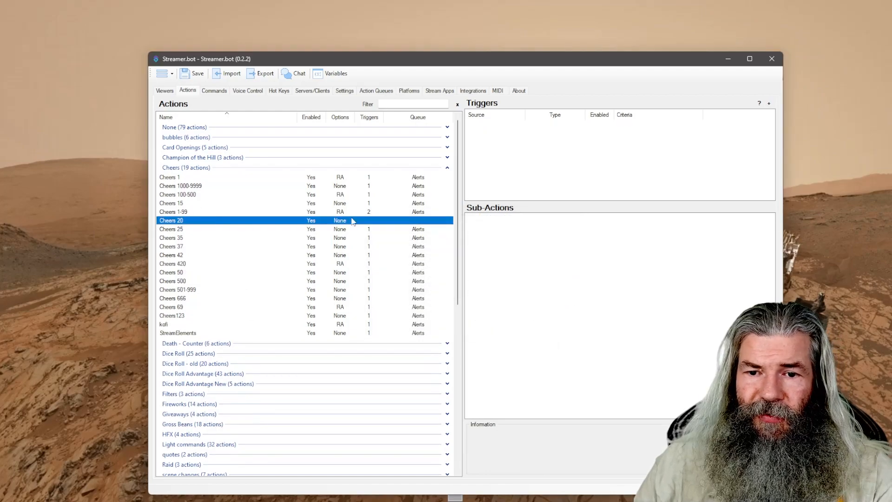
Give Cheers 20 a Twitch Cheer trigger with Min 20 and Max 20 bits
right_click(492, 166)
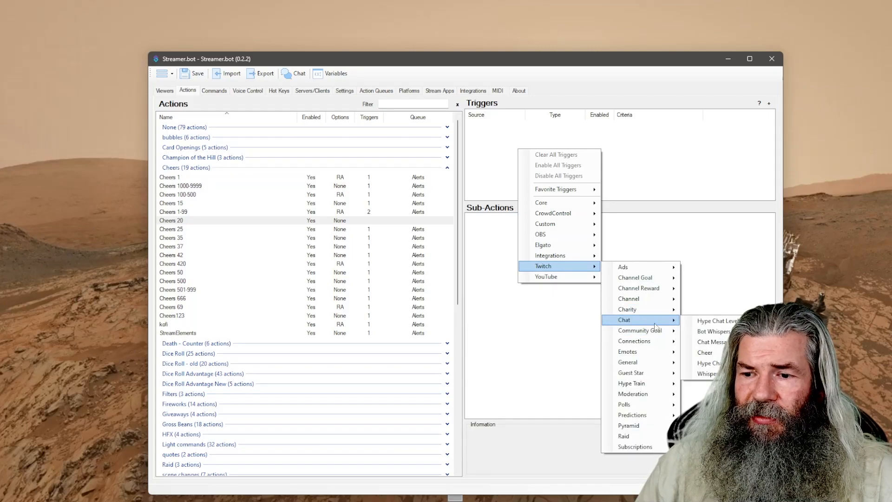
left_click(705, 352)
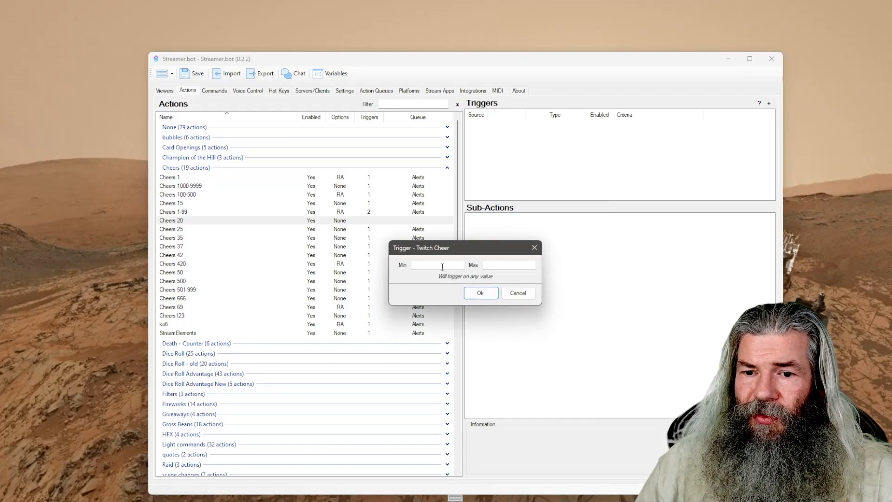
left_click(436, 265)
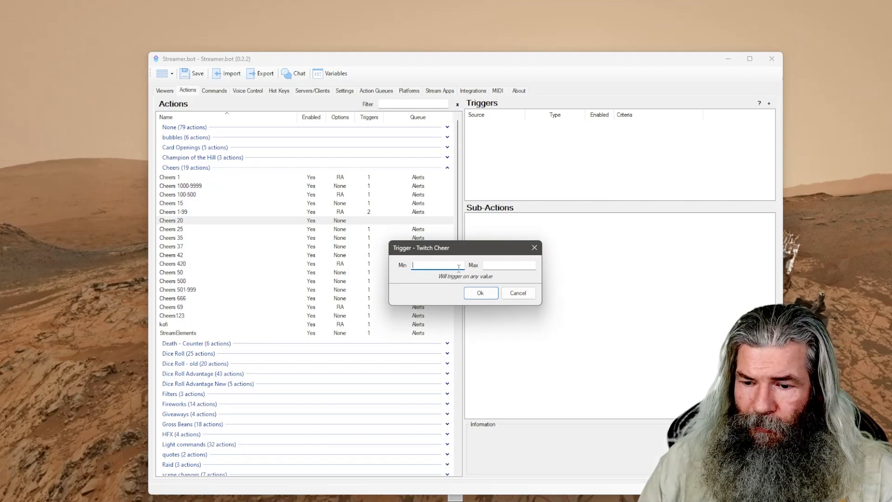
type("20")
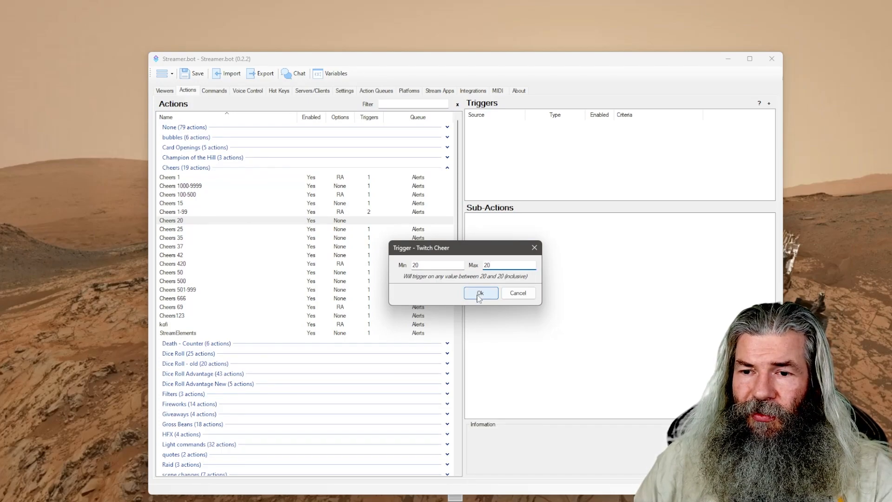
left_click(481, 292)
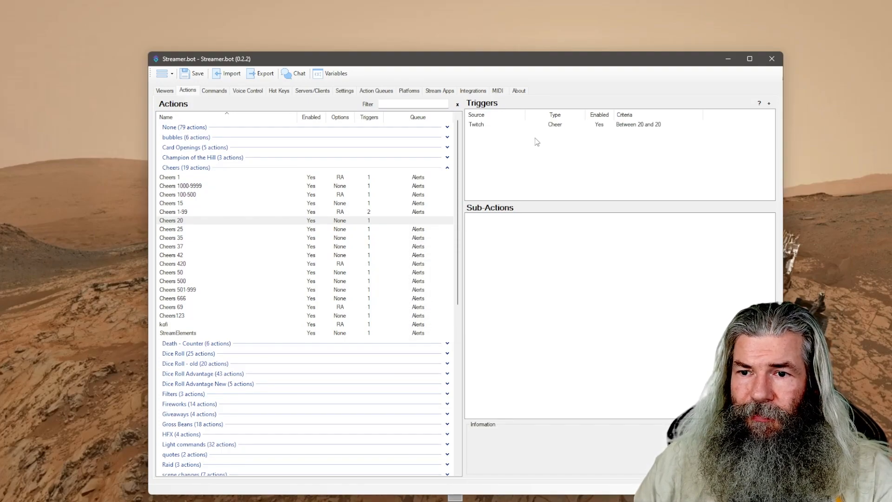
Add a Run Action sub-action to Cheers 20 running [SP] Print Twitch Events [Default]
right_click(535, 262)
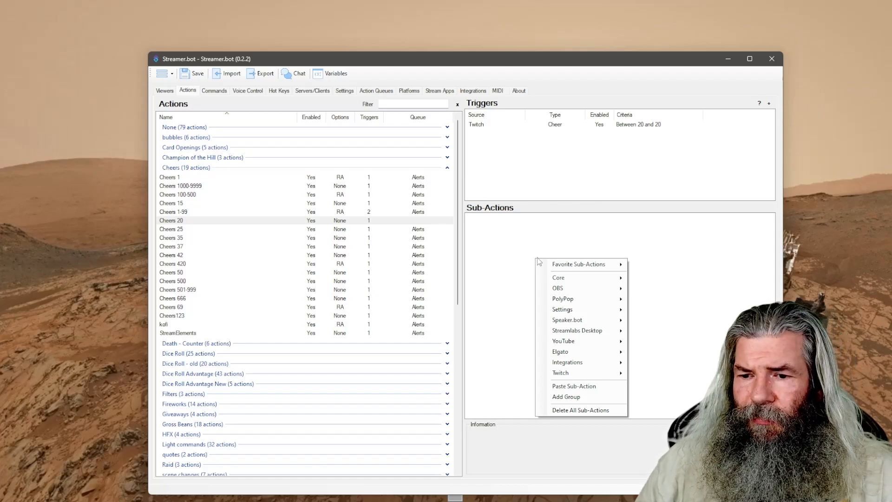
mouse_move(576, 287)
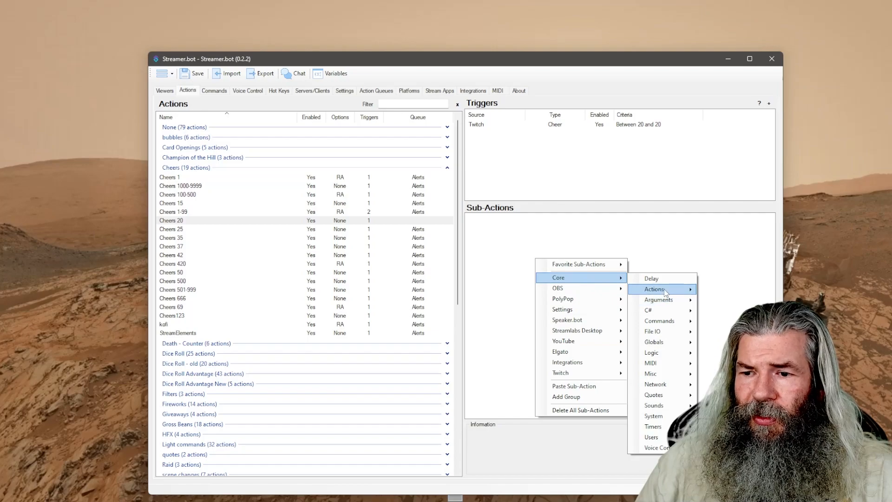
left_click(654, 288)
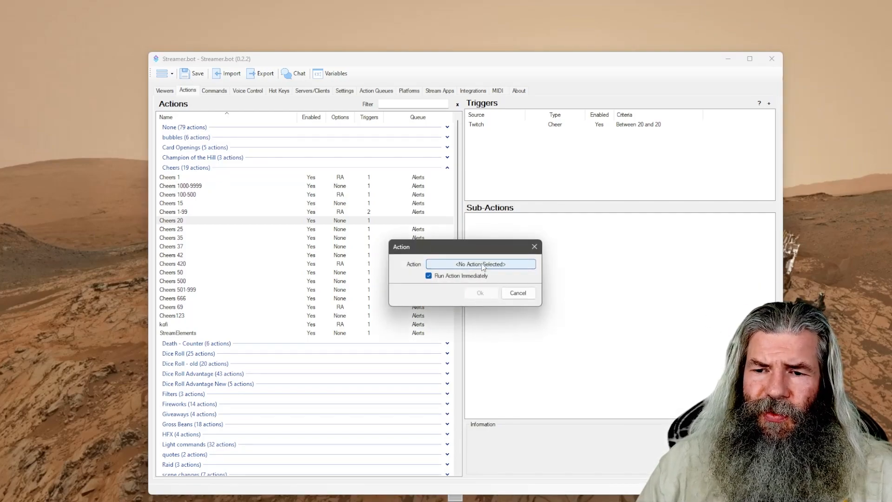
left_click(479, 263)
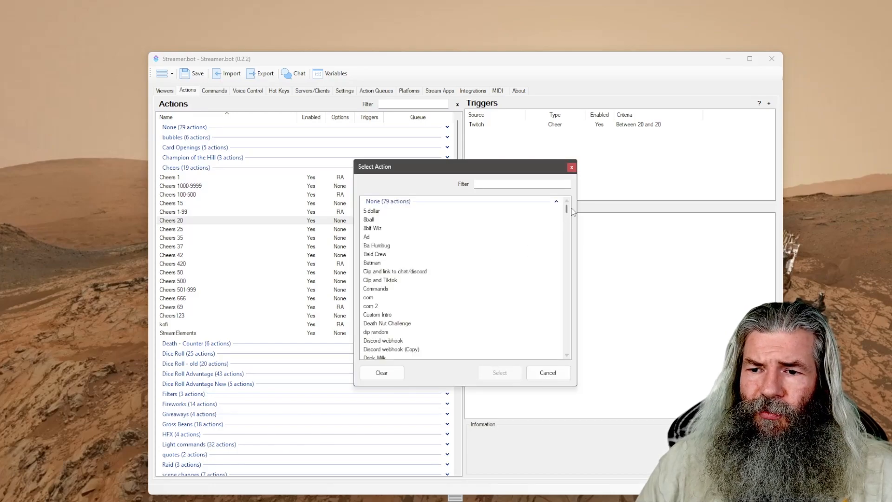
scroll("down", 3)
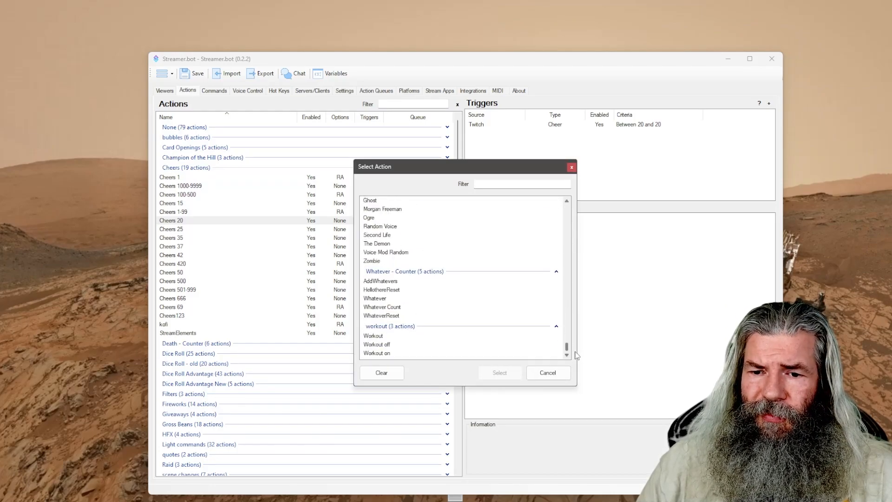
scroll("up", 3)
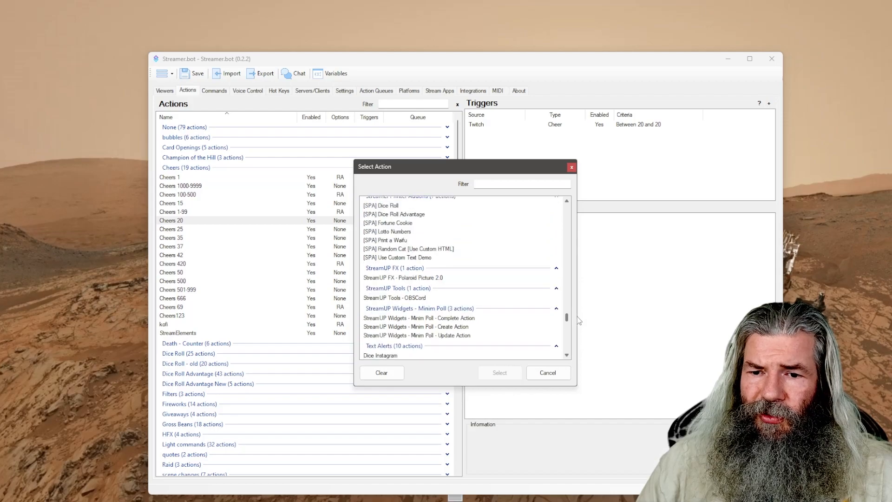
scroll("up", 3)
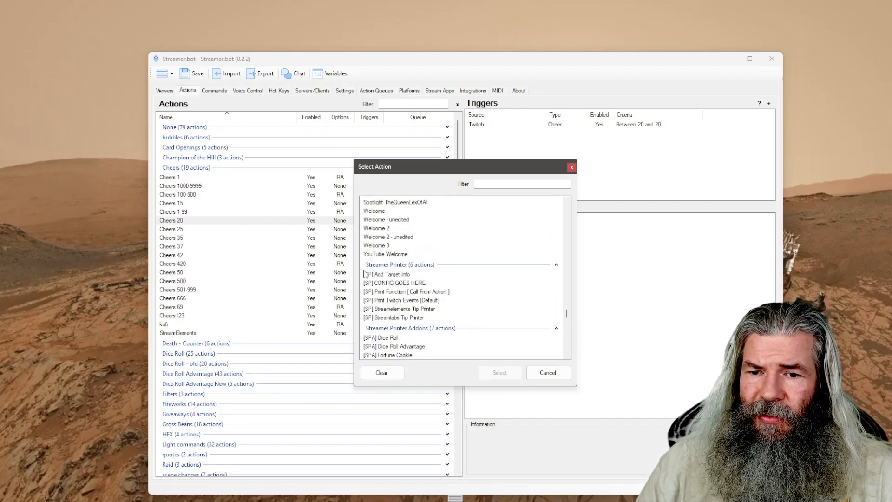
mouse_move(386, 306)
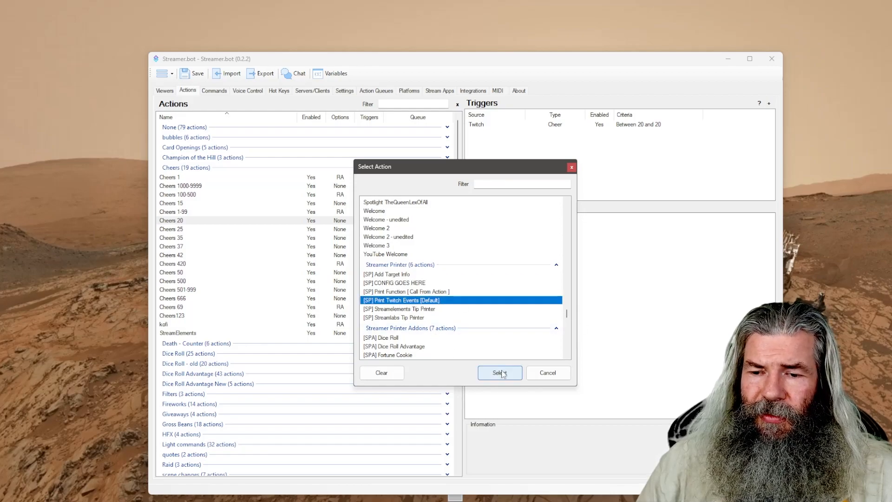
left_click(498, 372)
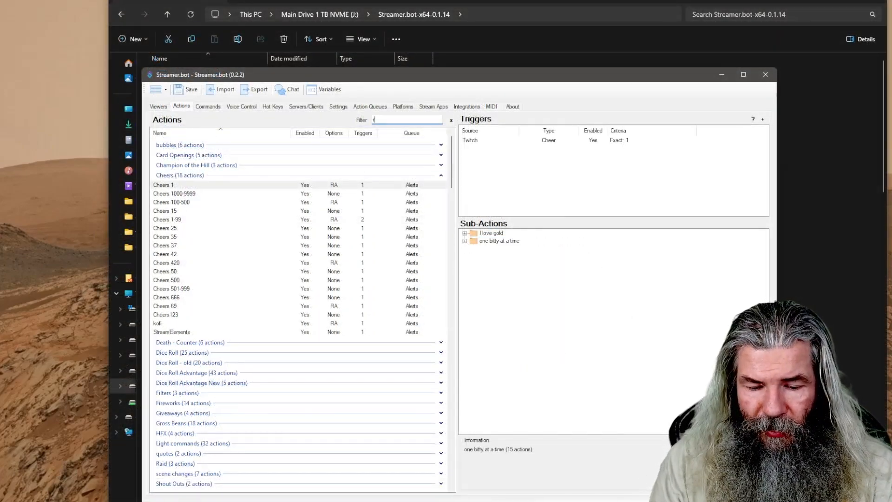
Filter actions to 'raid' and inspect the Raid action's first and print-events sub-actions
type("raid")
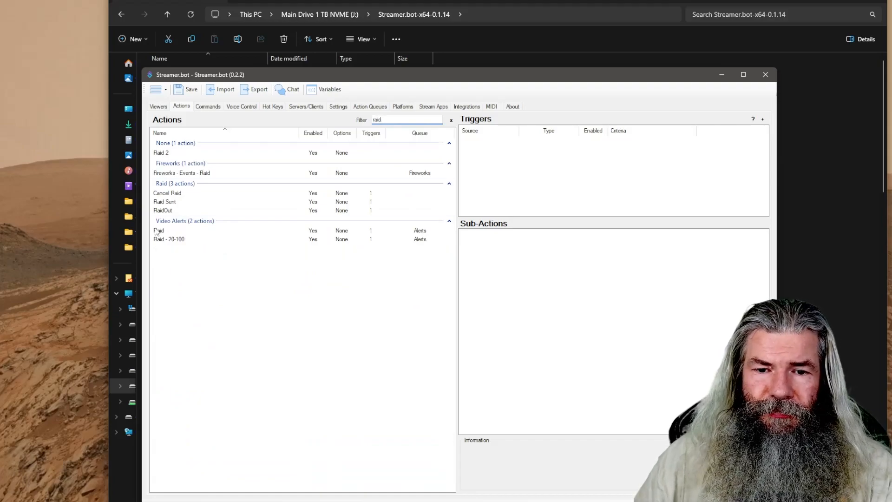
left_click(158, 231)
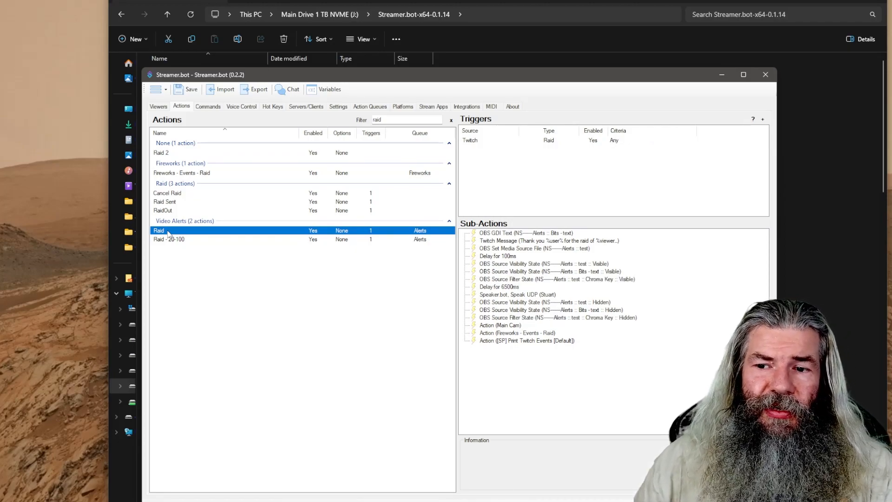
mouse_move(543, 366)
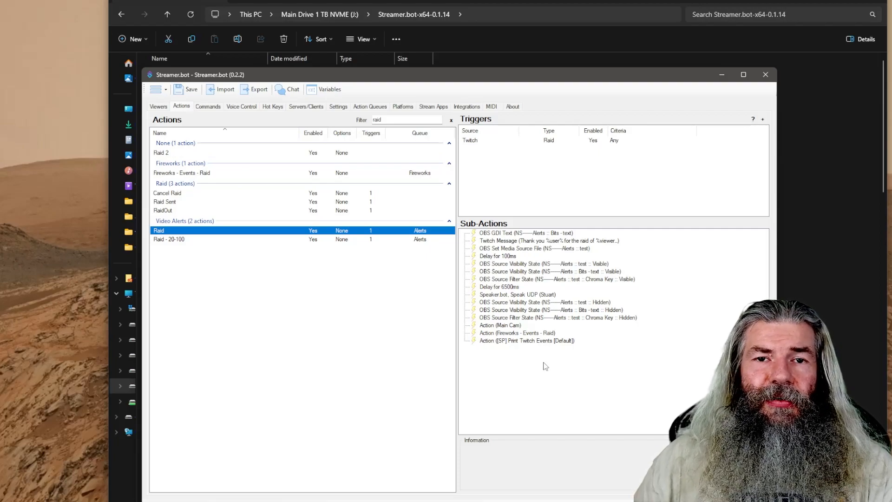
mouse_move(543, 149)
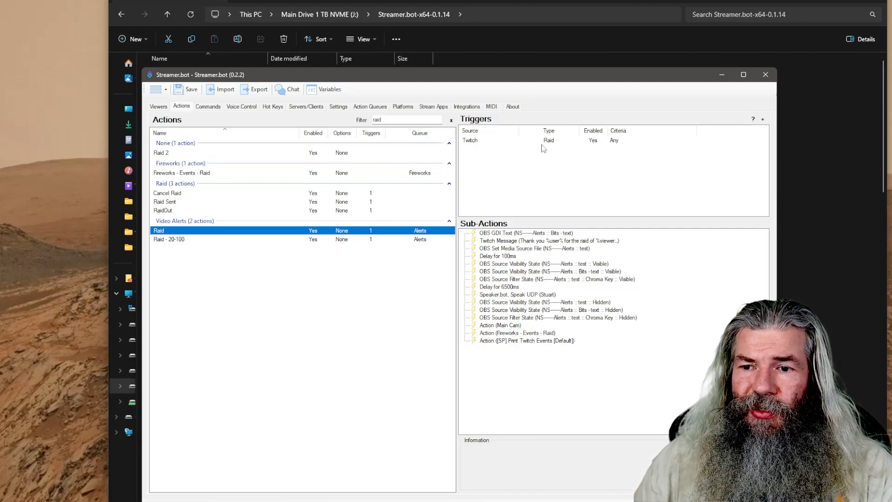
mouse_move(603, 138)
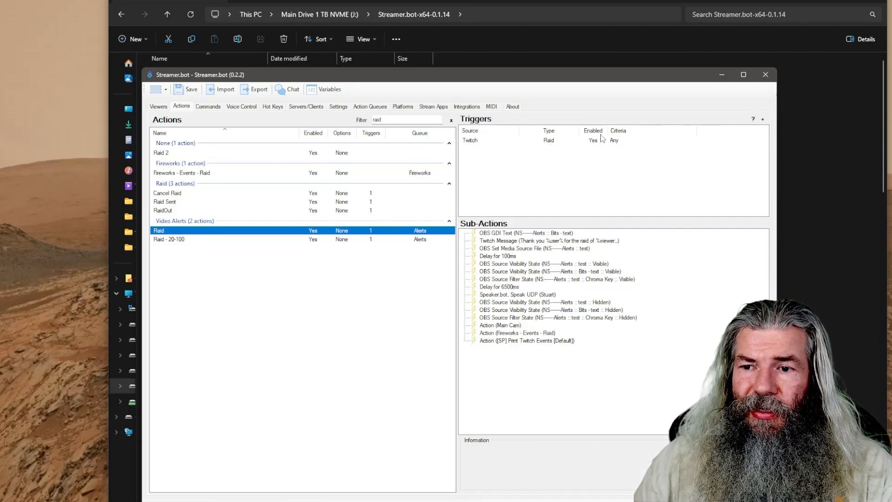
left_click(523, 233)
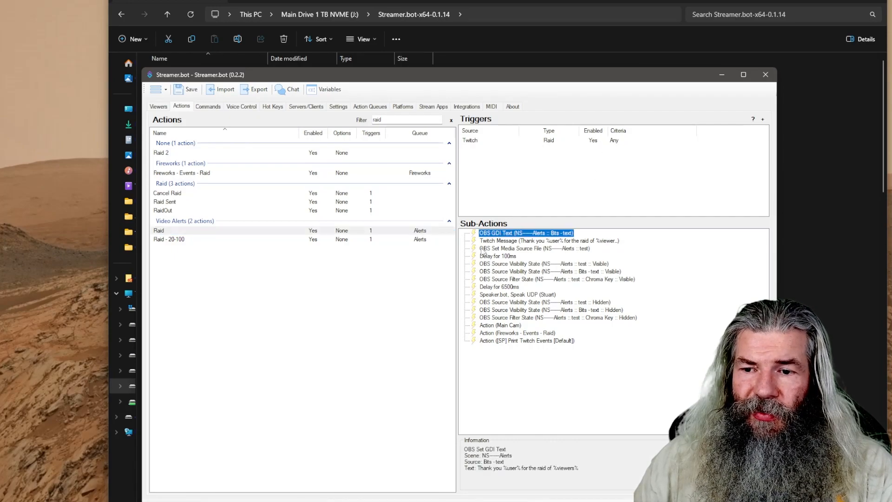
mouse_move(512, 350)
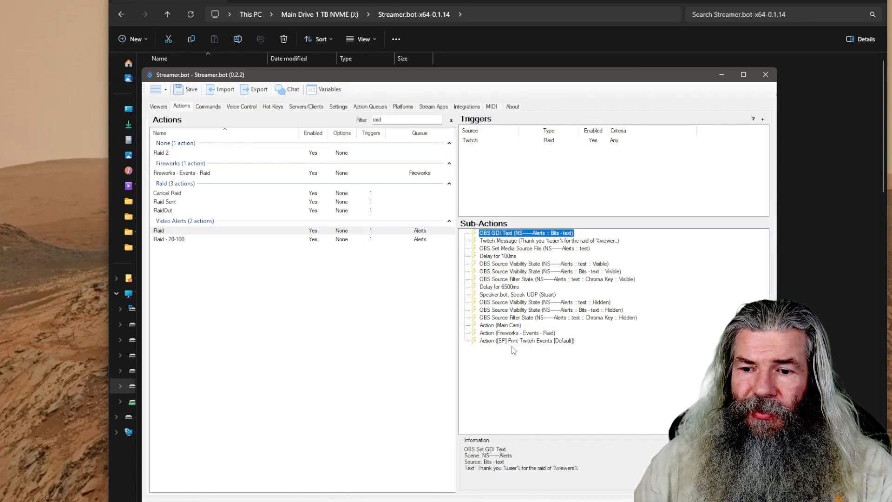
left_click(525, 340)
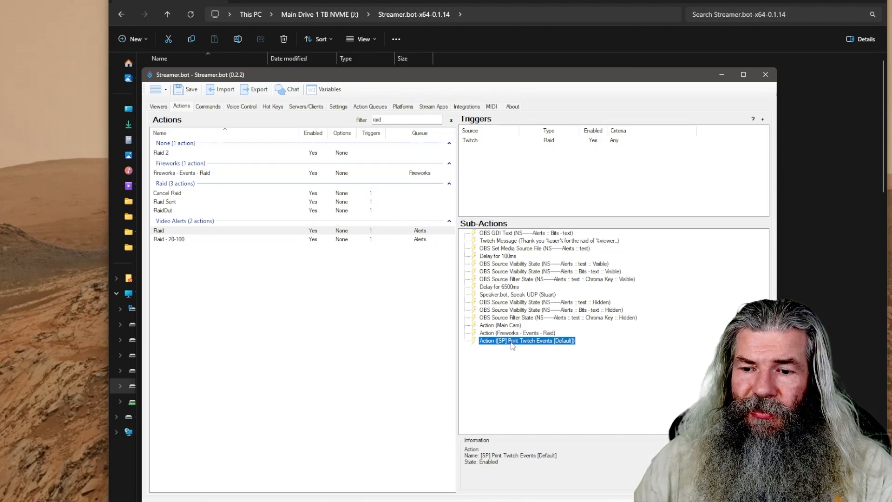
mouse_move(527, 349)
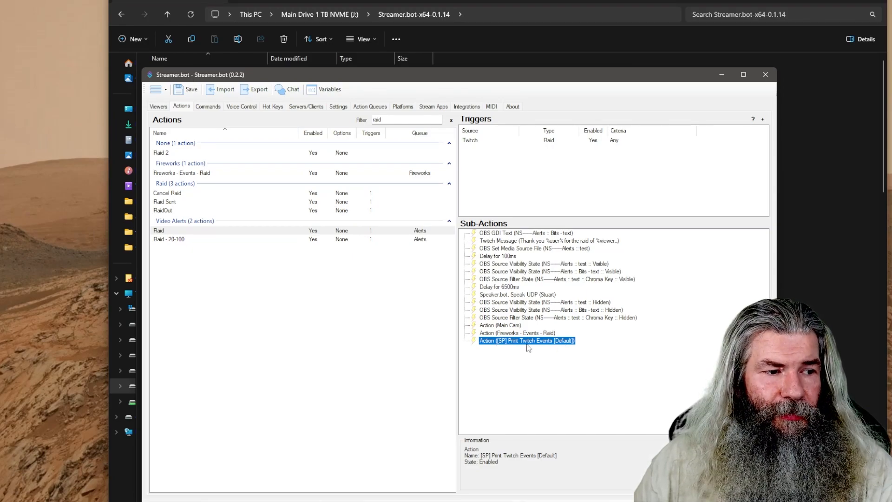
mouse_move(523, 346)
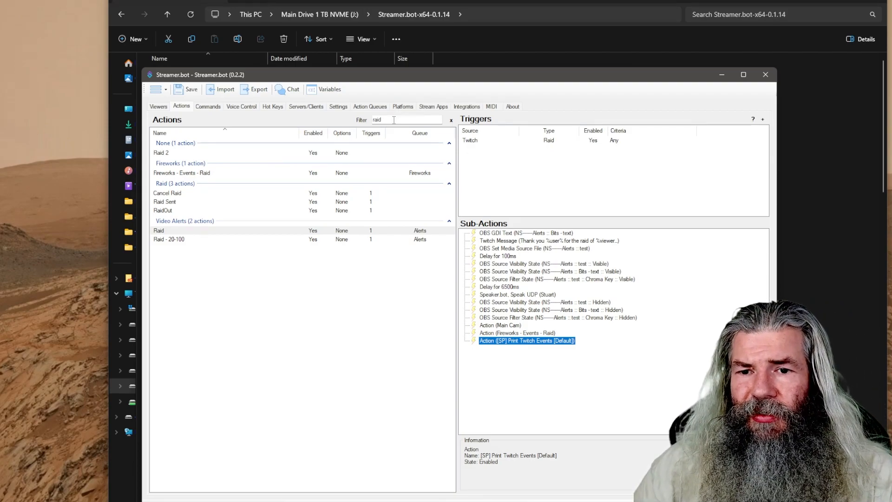
Filter actions to 'sub' and inspect the Sub action's [SP] Print Twitch Events [Default] call
type("sub")
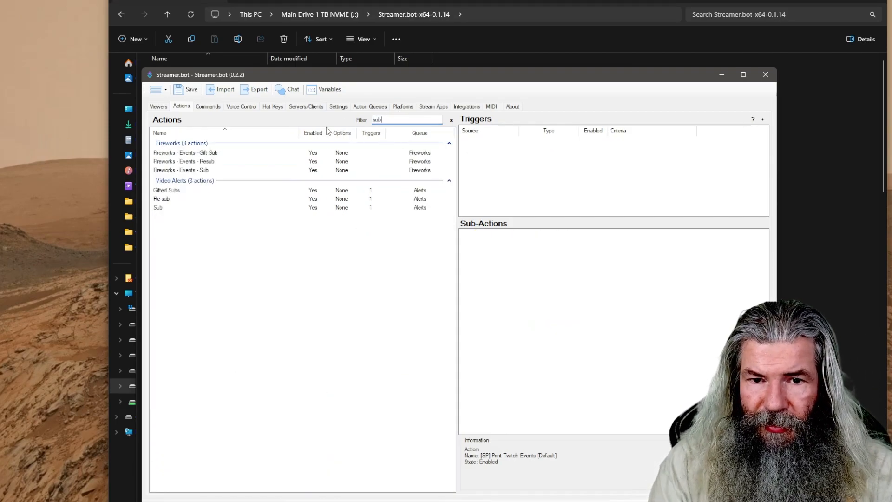
left_click(166, 190)
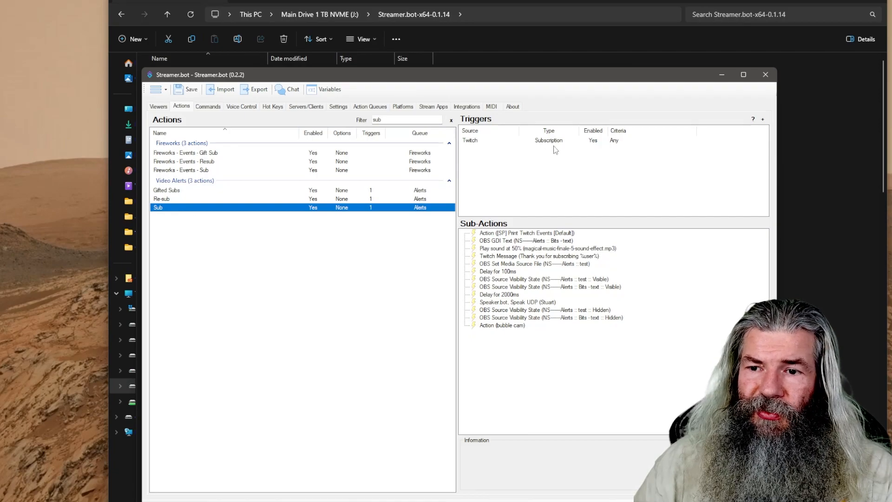
left_click(527, 232)
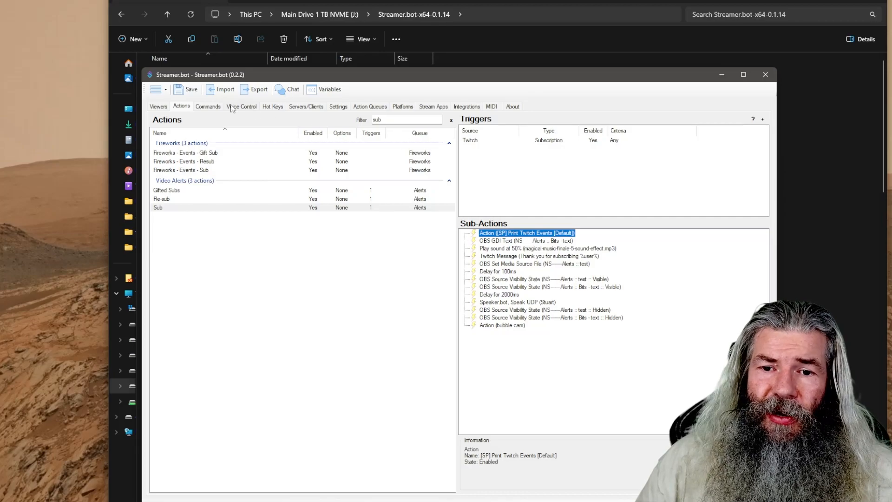
mouse_move(211, 112)
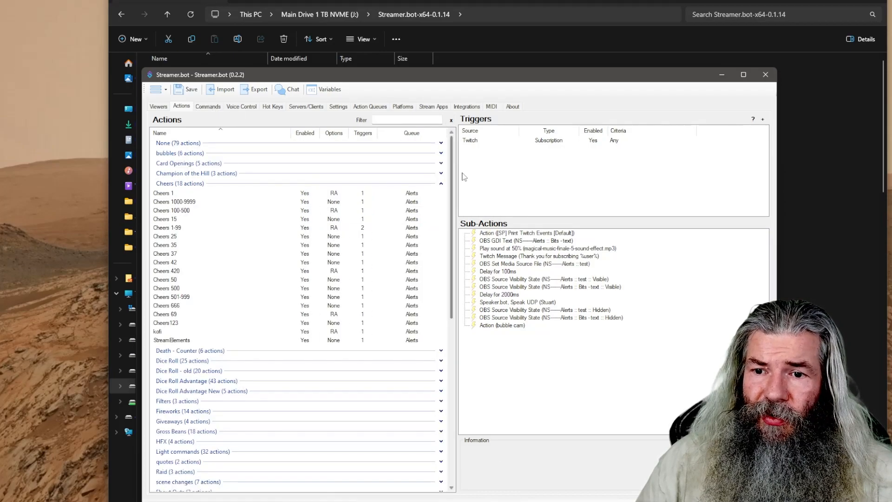
Review the Streamlabs Tip Printer and Print Function sub-actions in the Streamer Printer group
scroll("down", 3)
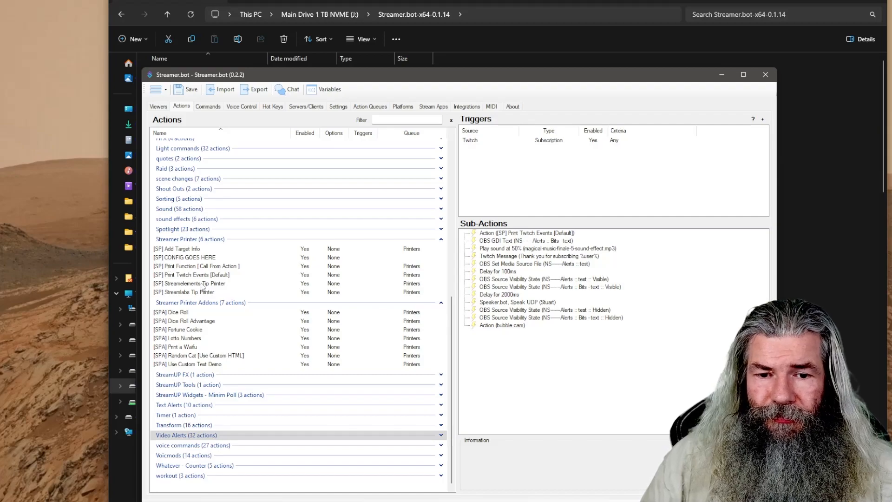
left_click(189, 292)
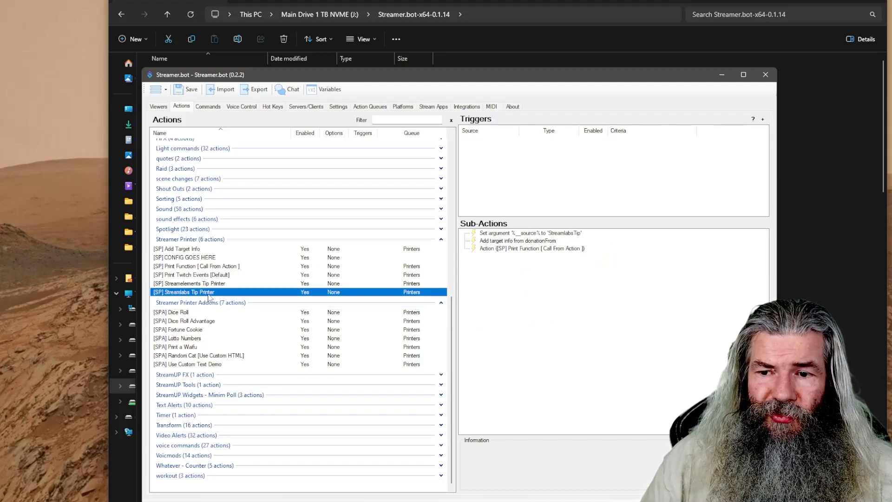
mouse_move(461, 269)
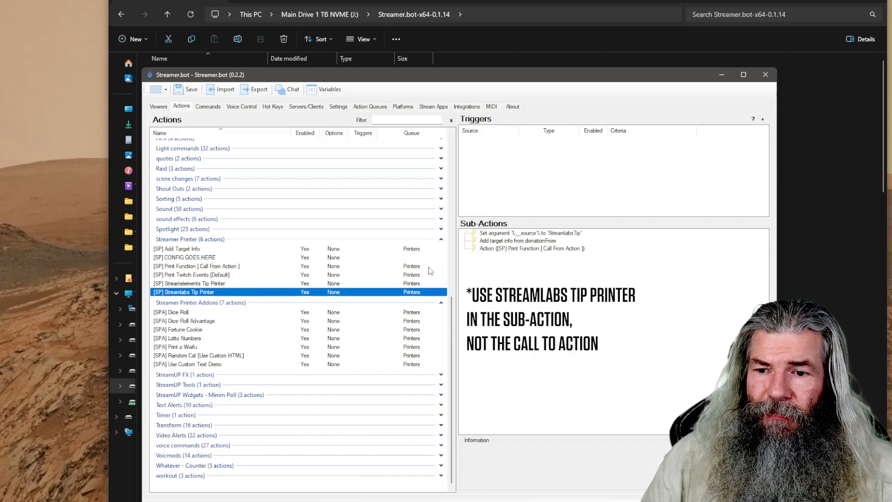
left_click(196, 266)
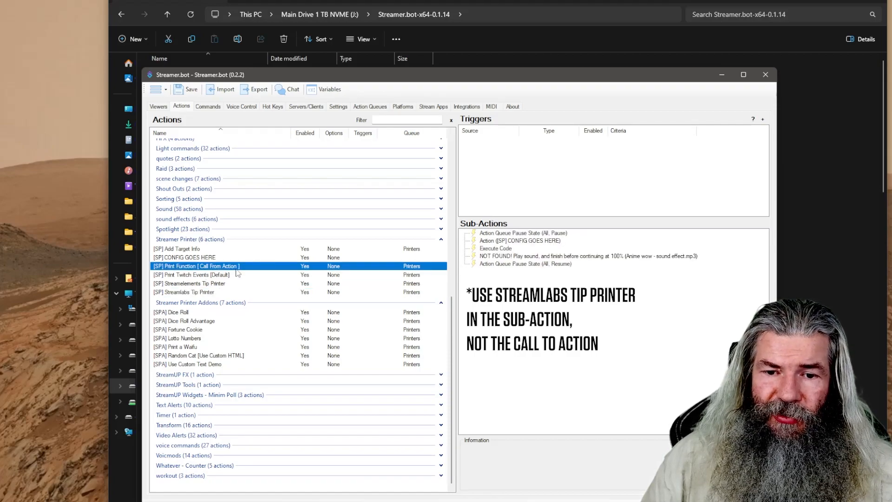
Compare Print Twitch Events and Streamelements Tip Printer, both calling the [SP] Print Function
left_click(194, 274)
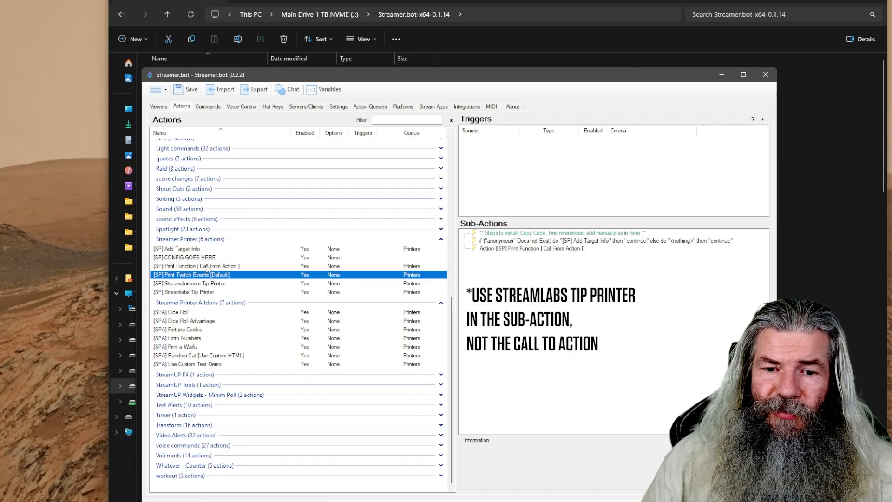
left_click(196, 265)
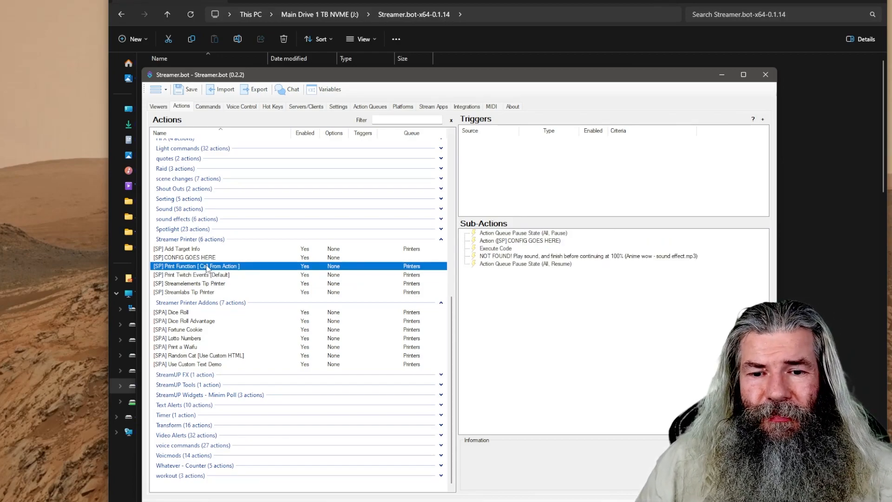
left_click(189, 283)
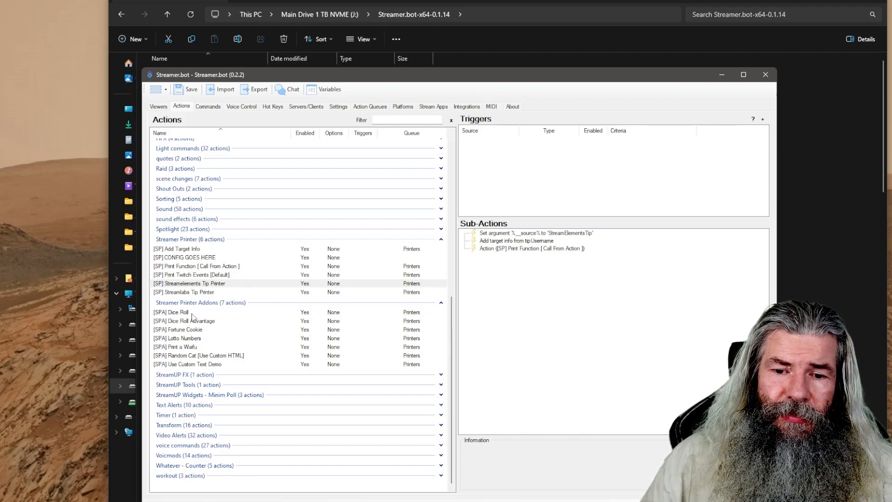
left_click(535, 232)
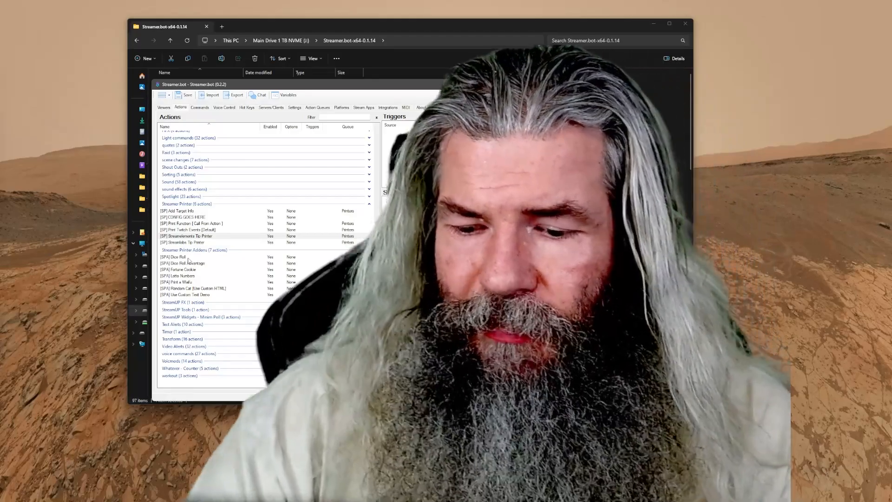
left_click(668, 24)
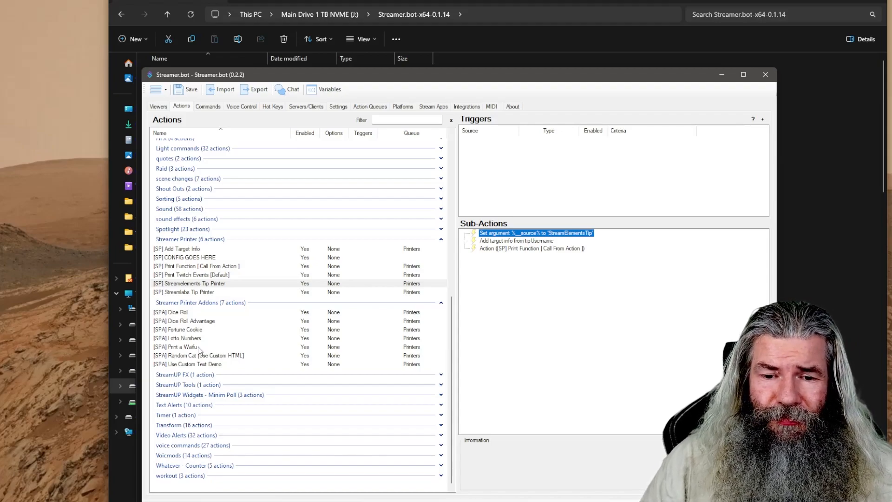
Check the Waifu for you Twitch channel point reward, then return to the Print a Waifu action
left_click(182, 346)
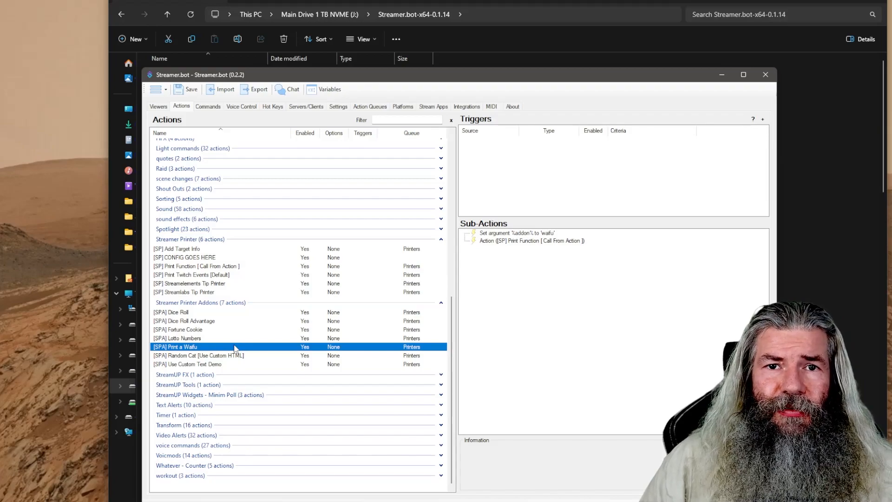
mouse_move(386, 133)
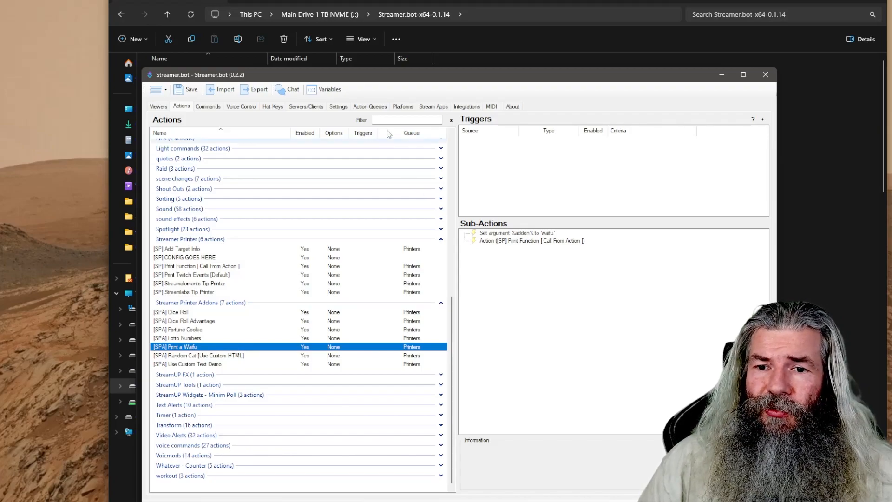
left_click(402, 106)
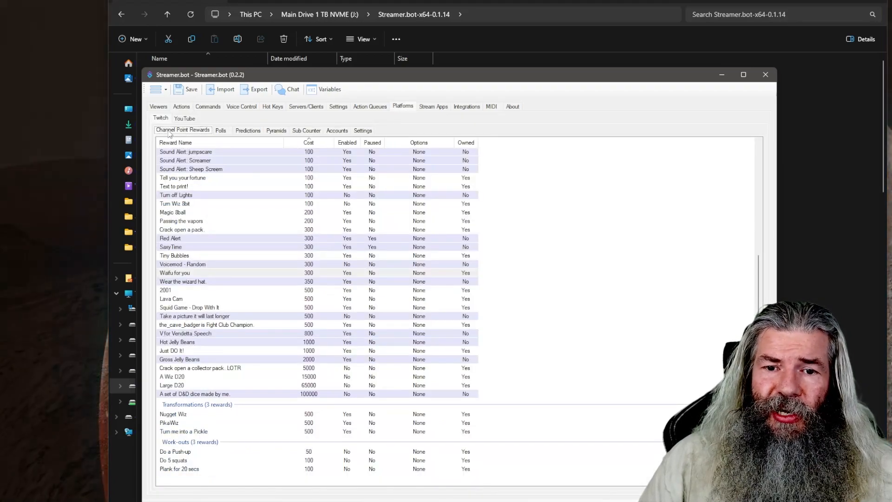
left_click(308, 142)
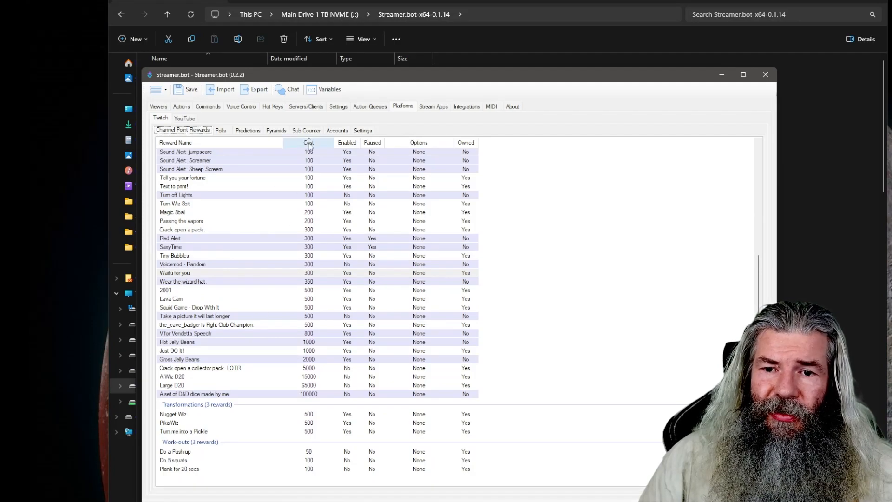
mouse_move(193, 278)
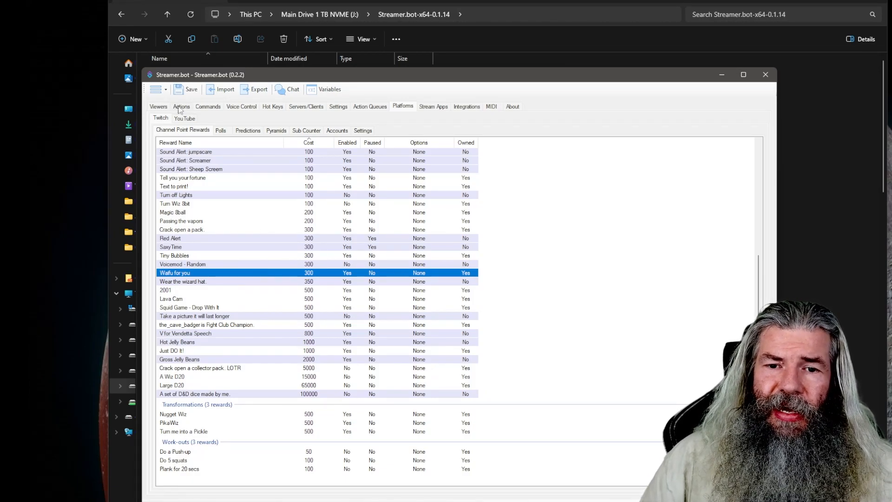
left_click(181, 106)
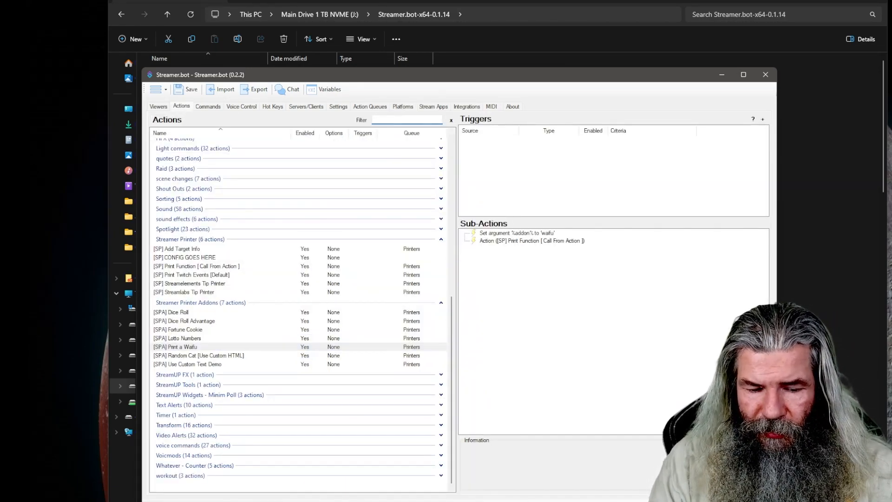
Filter actions by 'wai' to show Print a Waifu, then clear the filter to list all seven add-ons
type("wai")
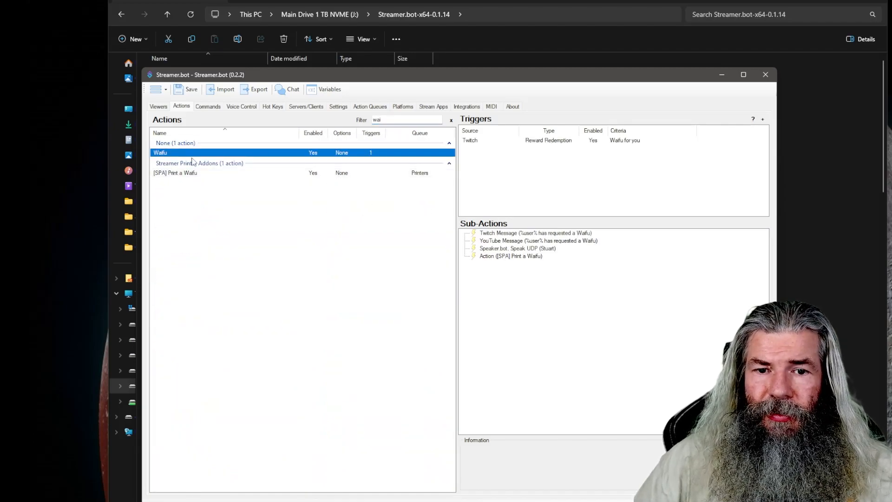
mouse_move(554, 148)
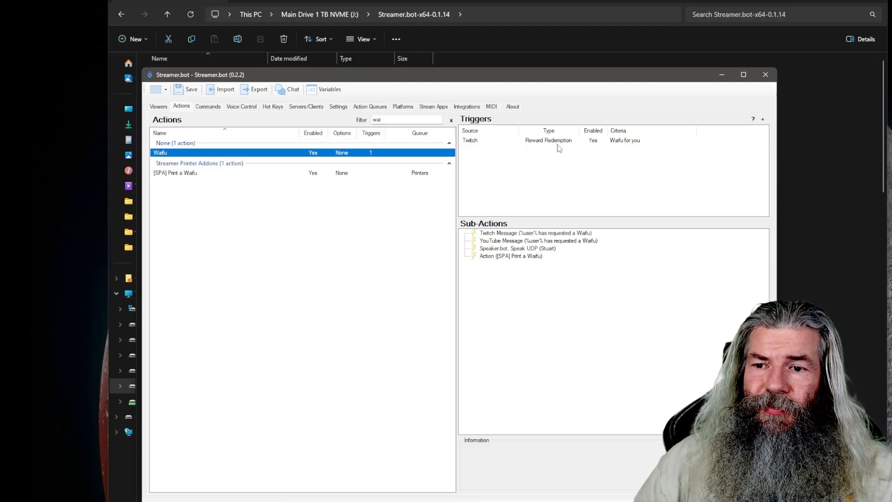
mouse_move(648, 148)
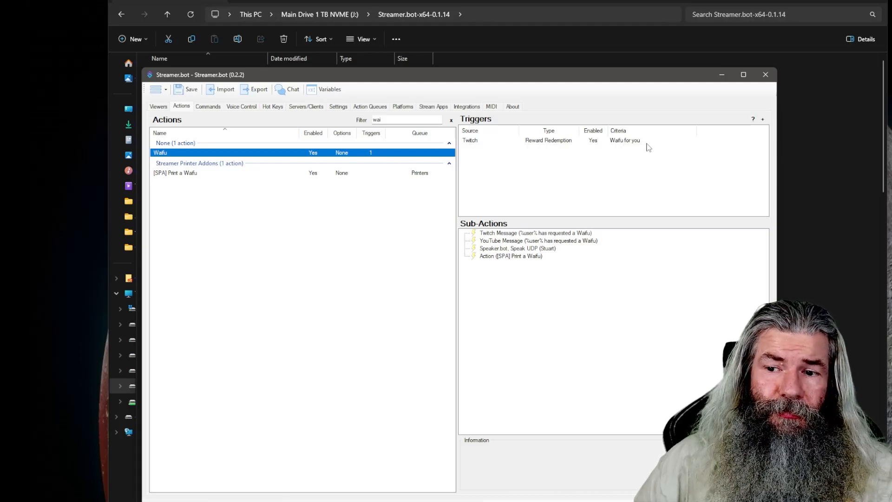
mouse_move(500, 261)
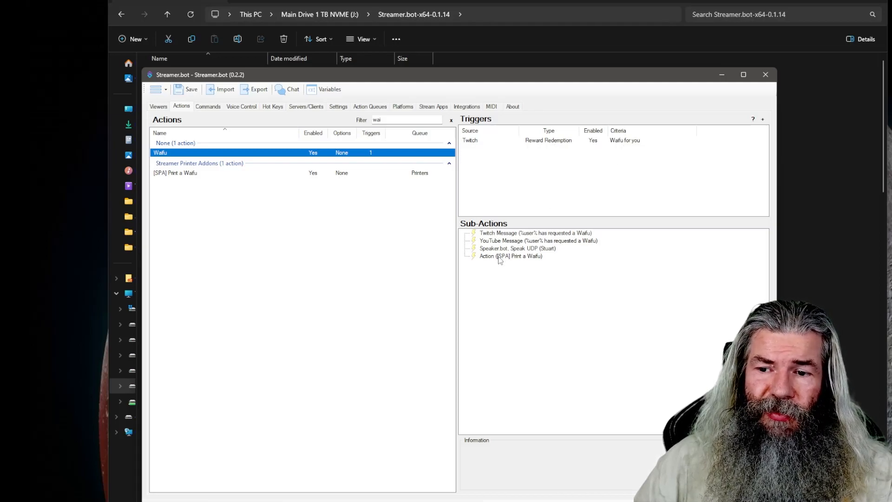
mouse_move(541, 234)
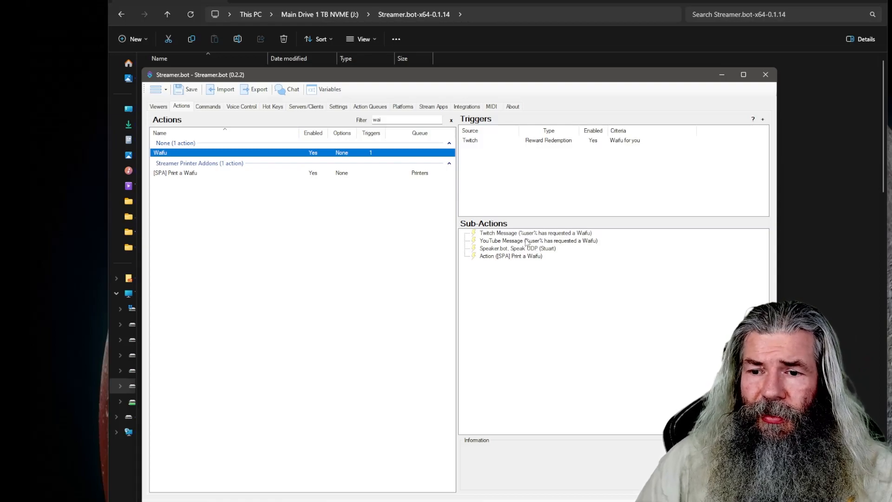
mouse_move(506, 249)
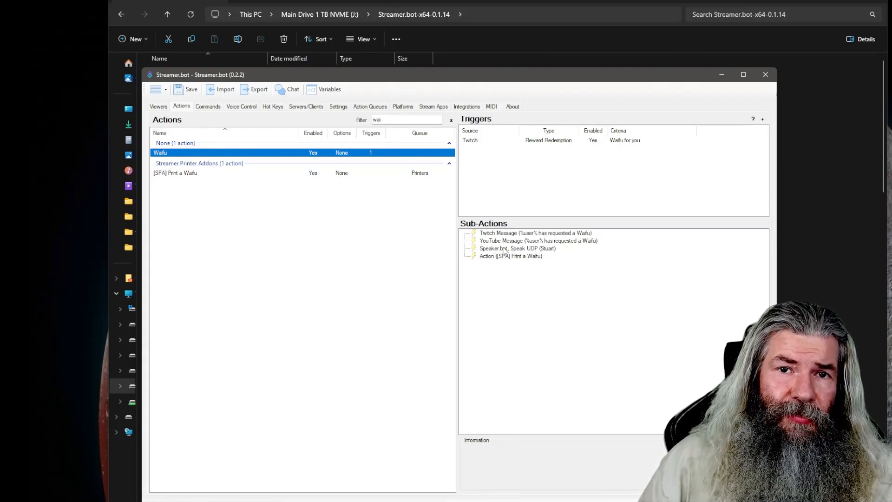
mouse_move(496, 265)
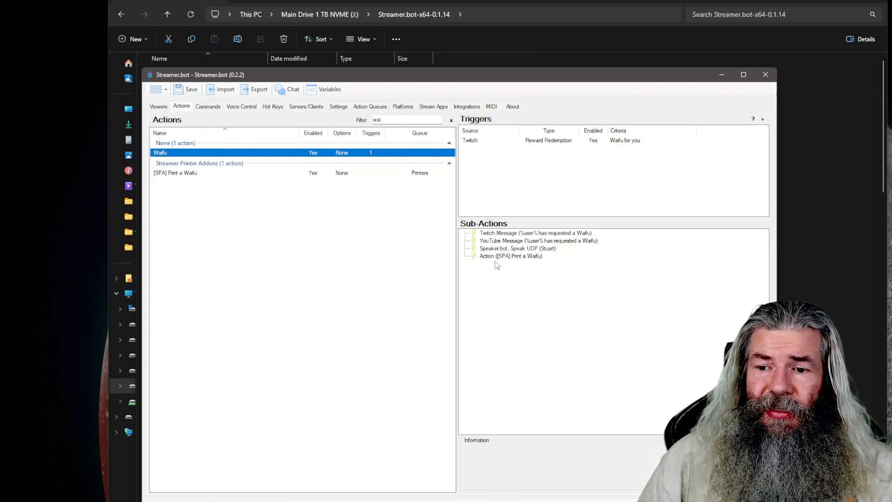
left_click(510, 257)
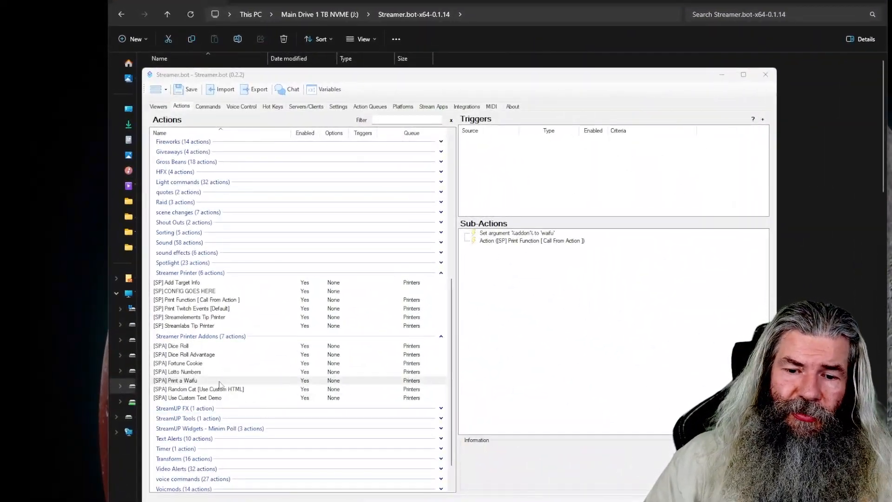
Bring the Streamer.bot-x64-0.1.14 install folder in File Explorer to the front
left_click(177, 363)
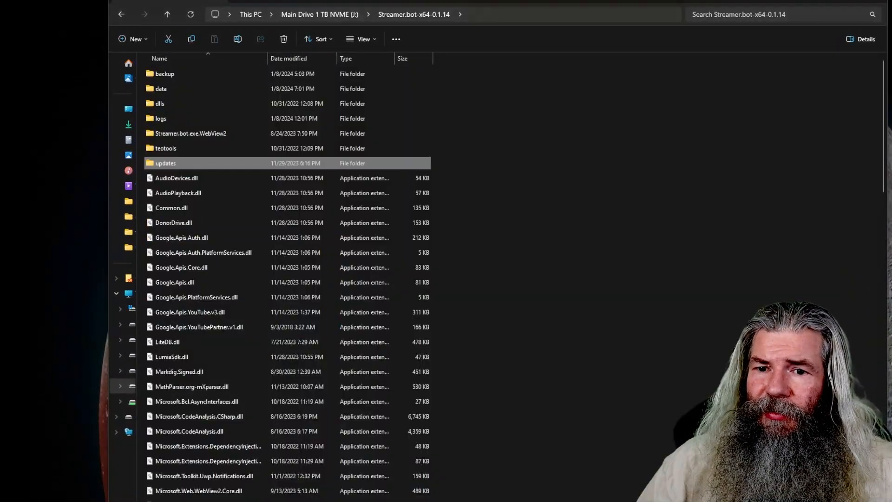
Drill into teotools > streamerprinter > addons with the addons HTML, JS and fortunes files
double_click(165, 148)
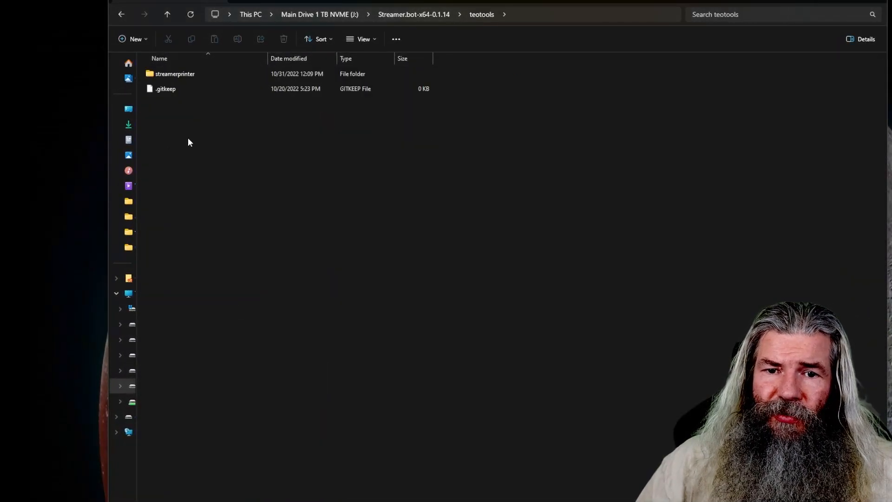
double_click(174, 73)
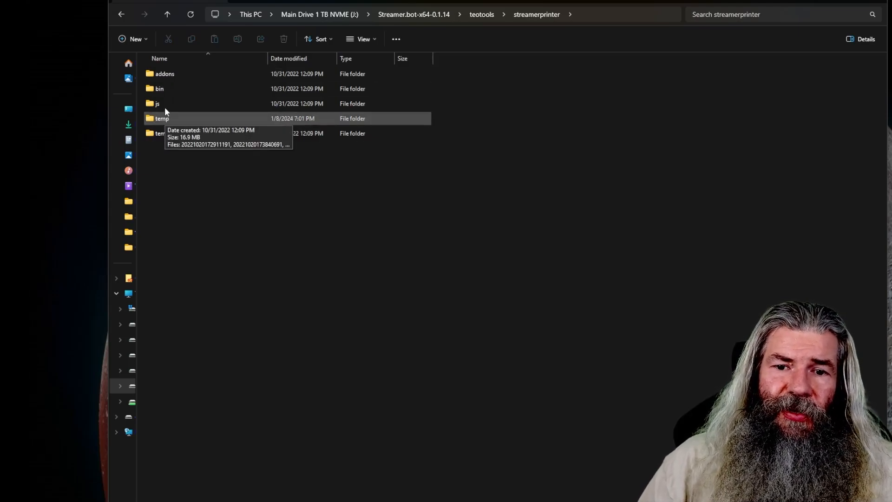
left_click(157, 103)
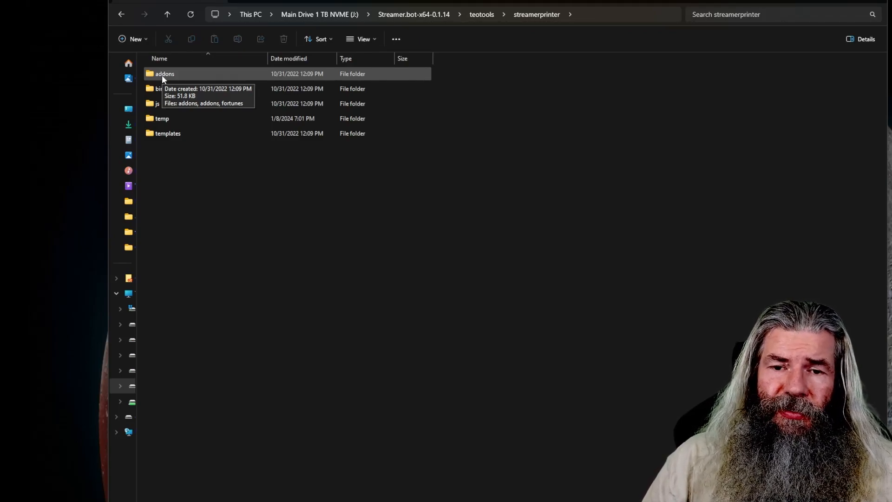
left_click(168, 133)
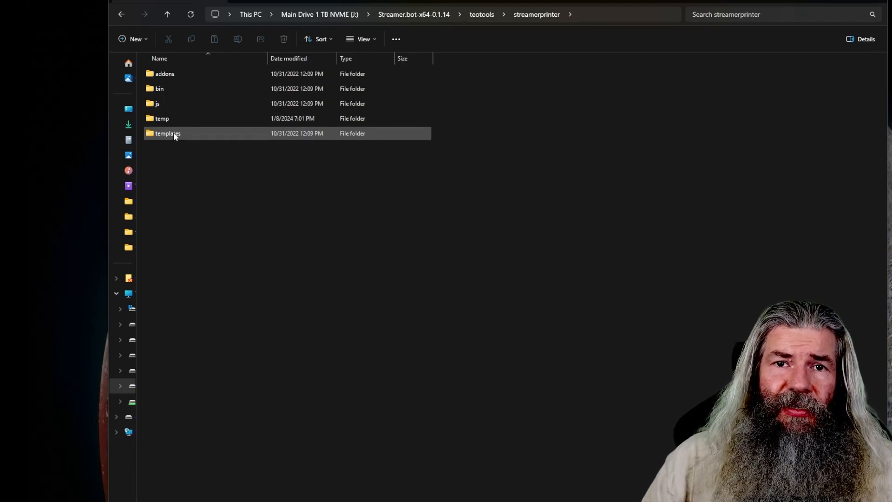
mouse_move(167, 133)
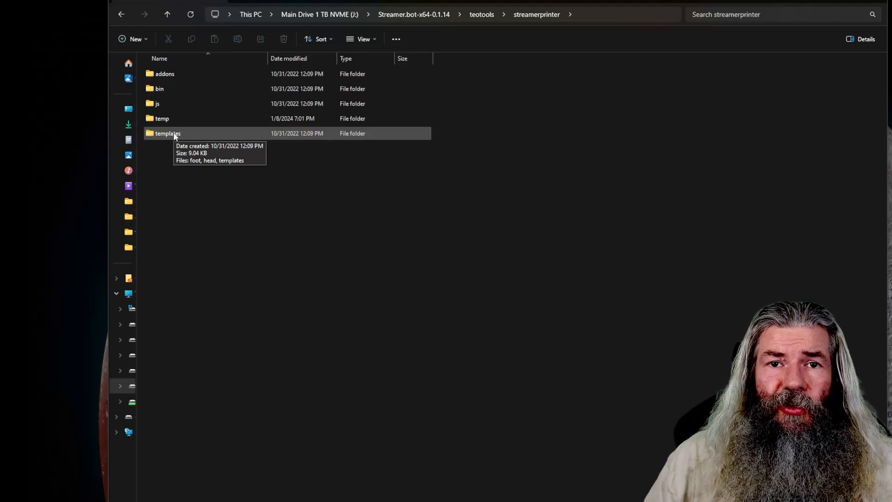
left_click(164, 74)
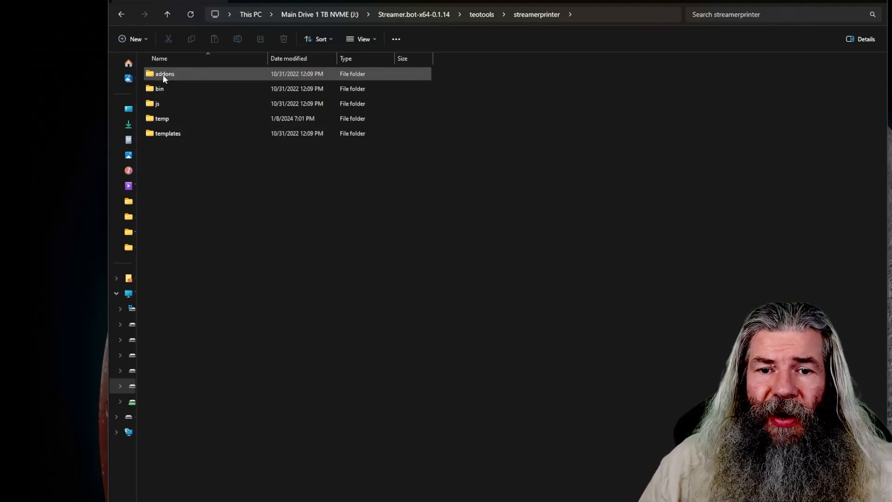
double_click(165, 73)
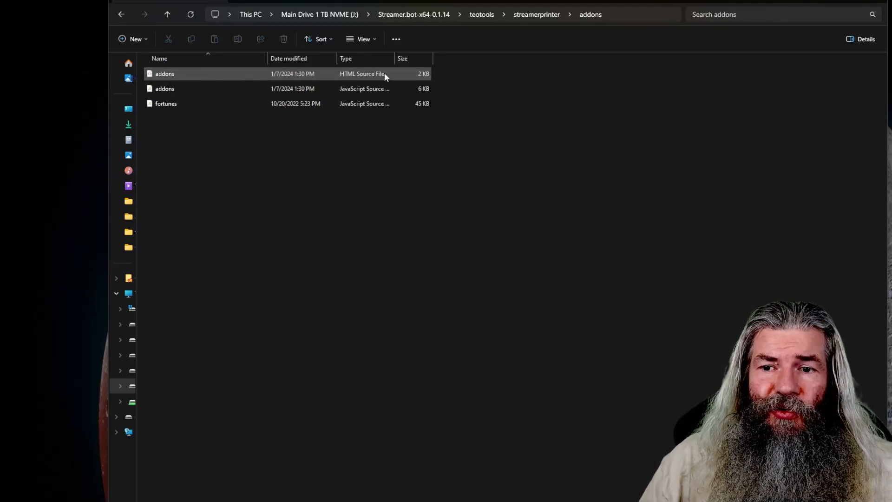
mouse_move(379, 83)
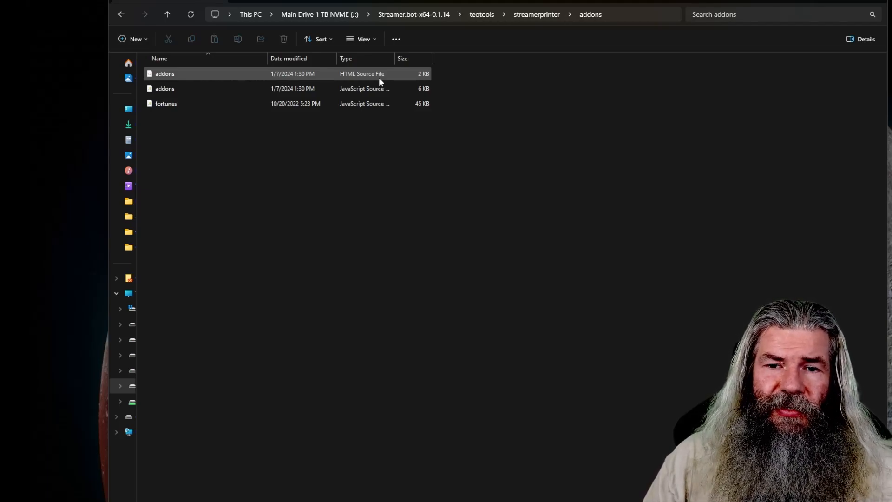
mouse_move(386, 84)
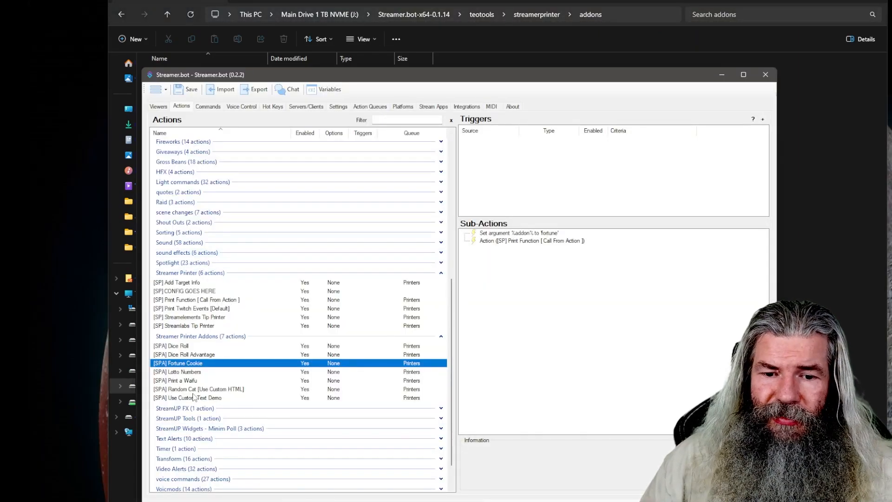
Compare Random Cat, Lotto Numbers and Print a Waifu sub-actions, then return to the addons folder
left_click(199, 388)
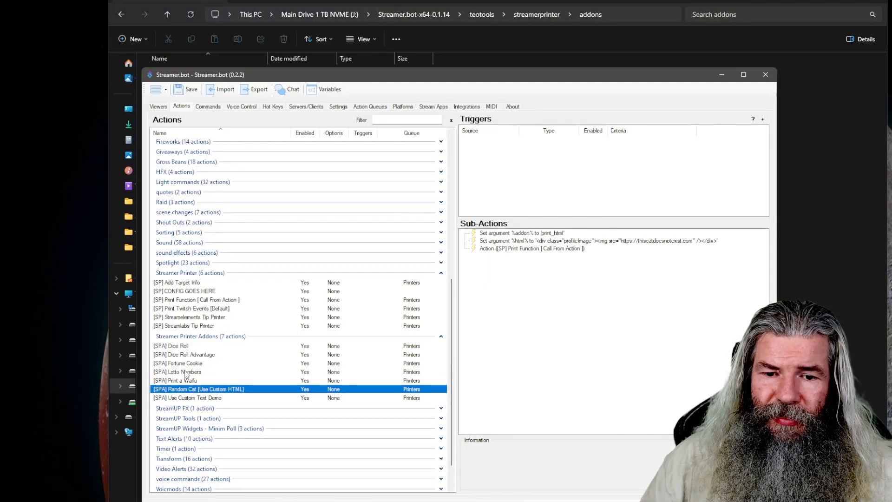
left_click(177, 371)
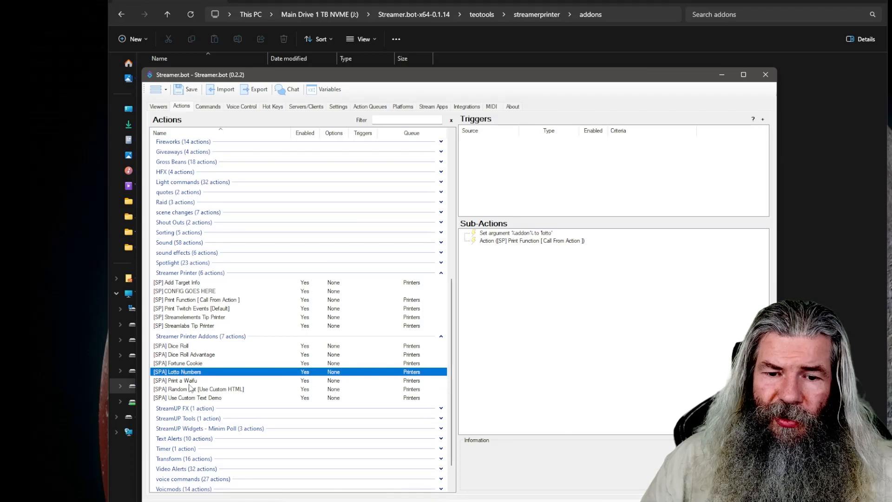
left_click(176, 379)
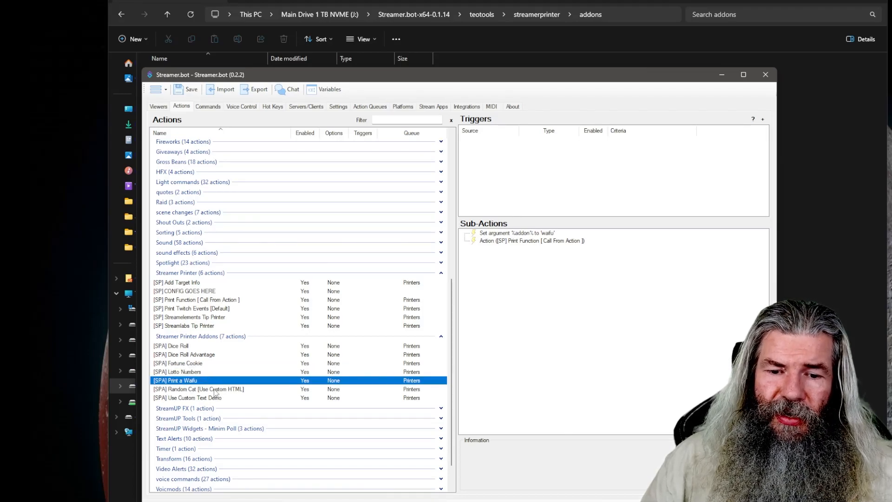
left_click(198, 388)
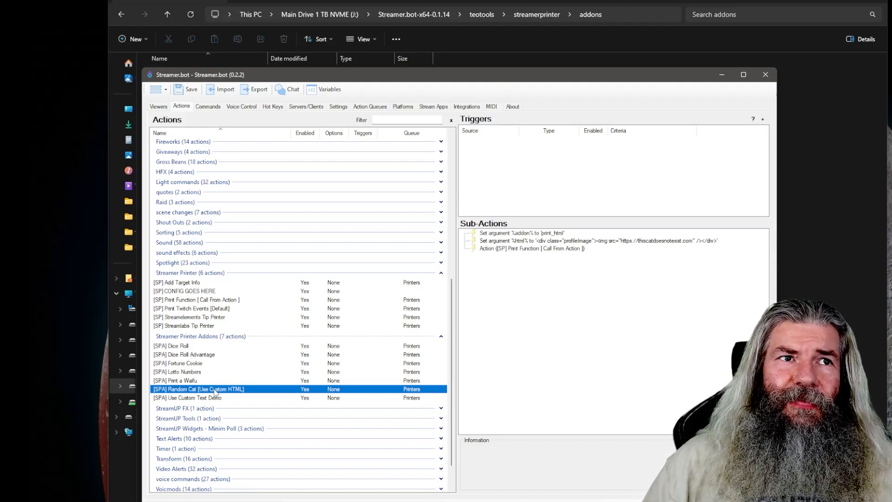
left_click(193, 380)
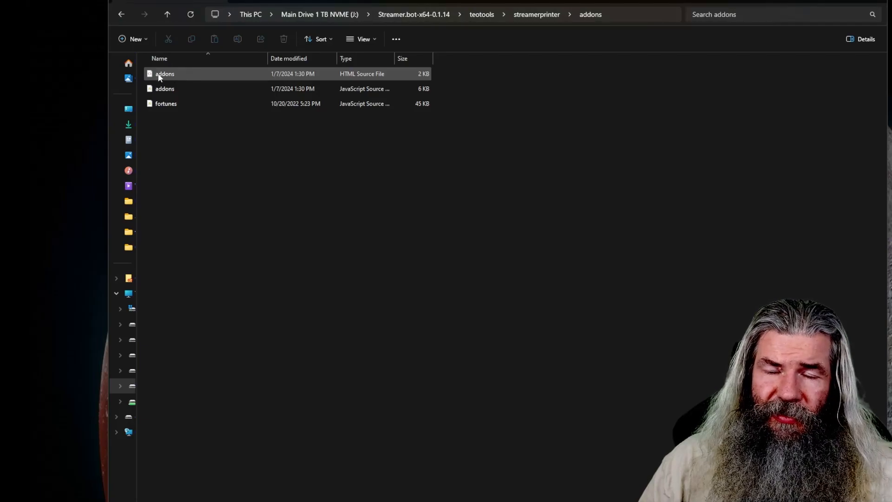
mouse_move(165, 73)
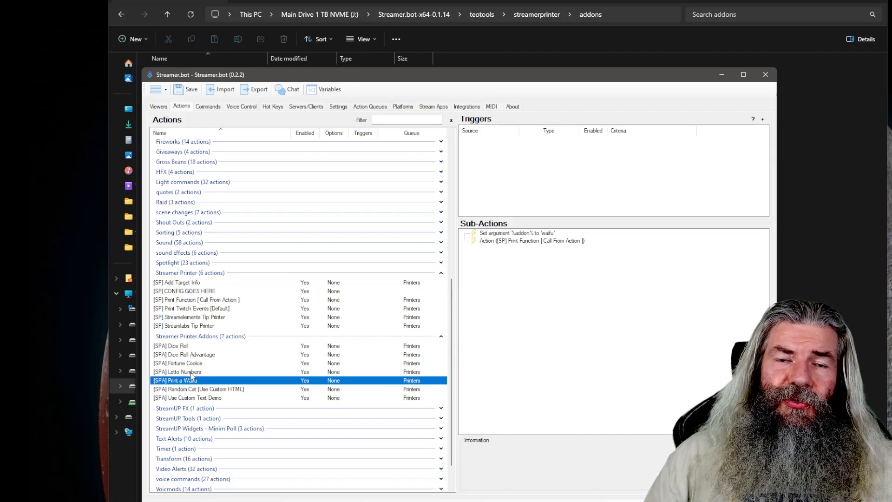
Show the Random Cat add-on passing custom HTML with a cat image to the print function
left_click(198, 388)
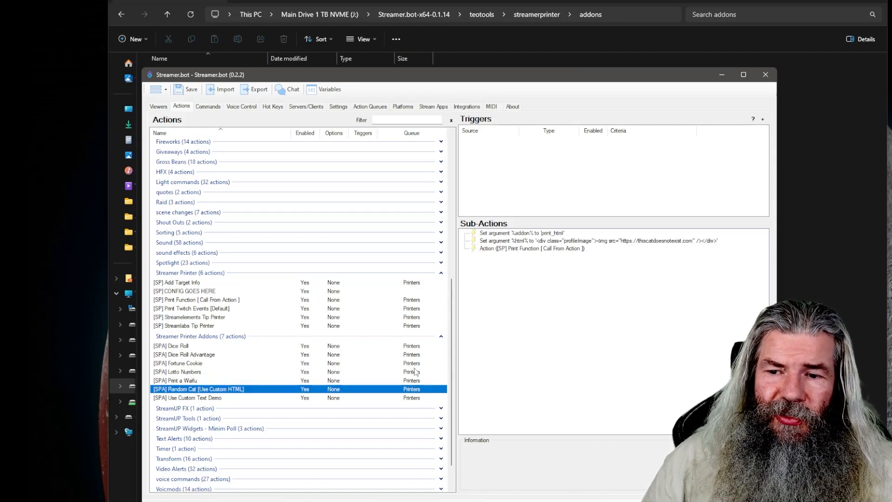
mouse_move(525, 206)
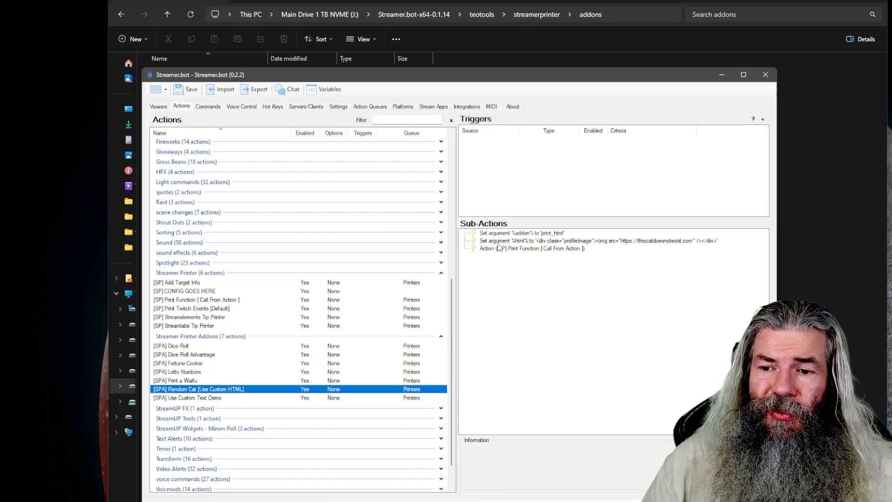
mouse_move(594, 249)
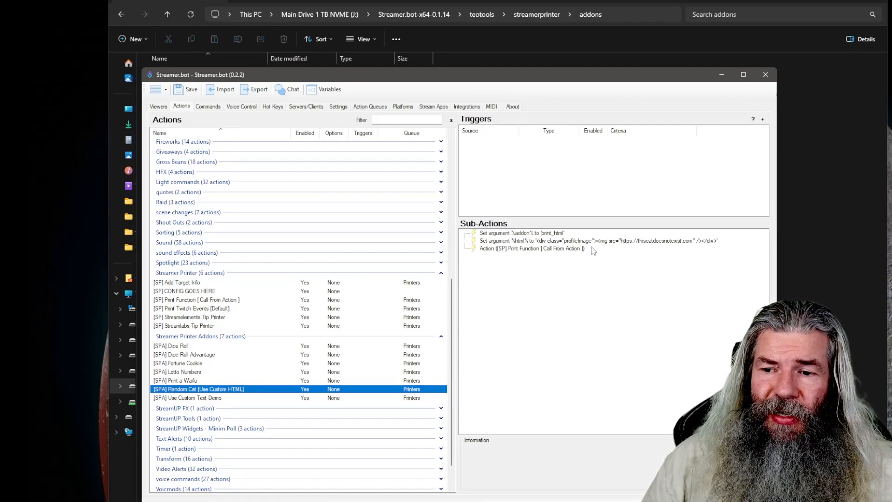
mouse_move(707, 252)
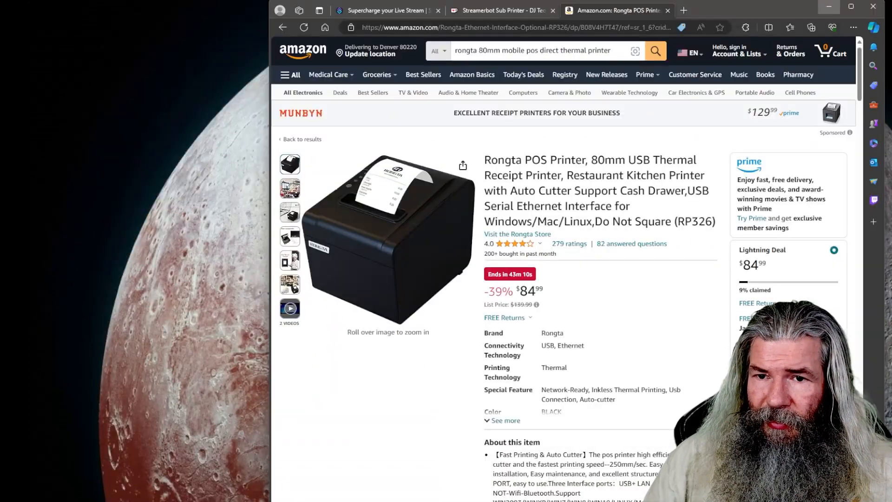
Read the Ko-fi Sub Printer description, then show Use Custom Text Demo setting addon print_text and text rawInput
left_click(502, 10)
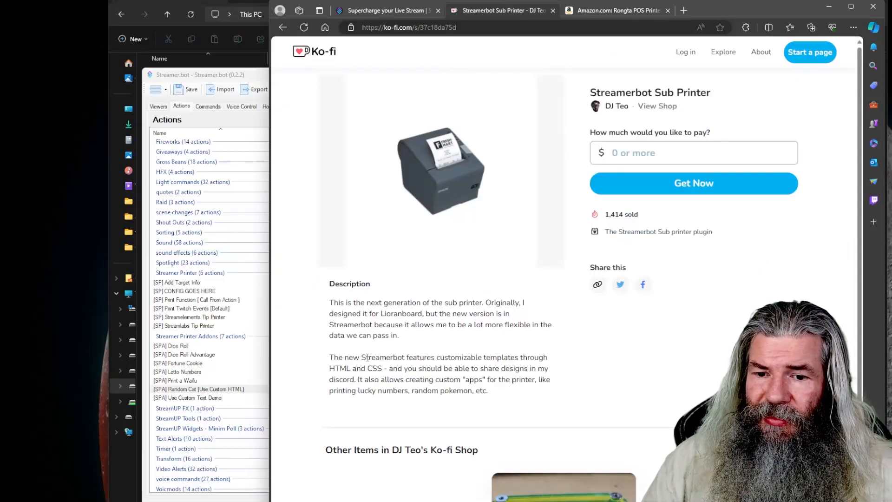
mouse_move(514, 368)
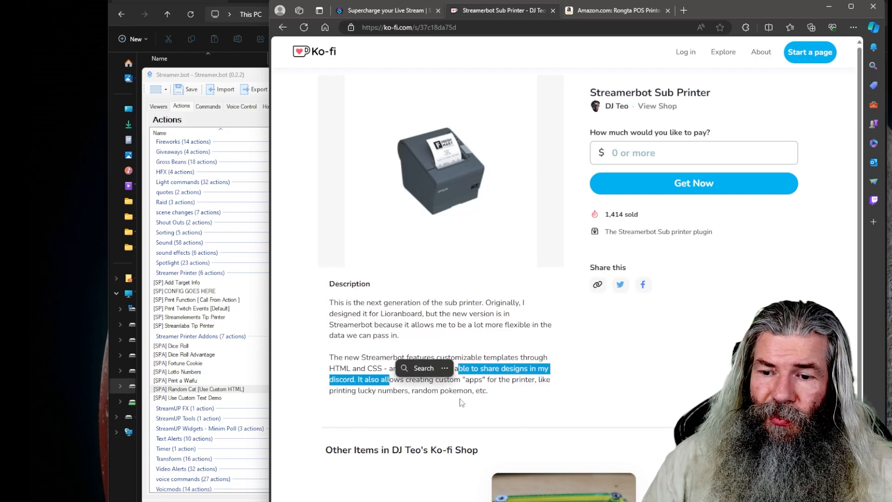
left_click(461, 401)
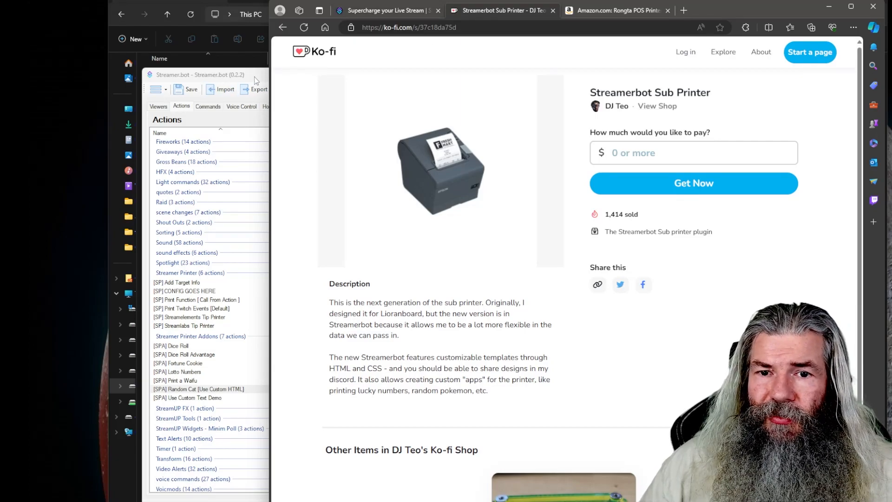
left_click(198, 388)
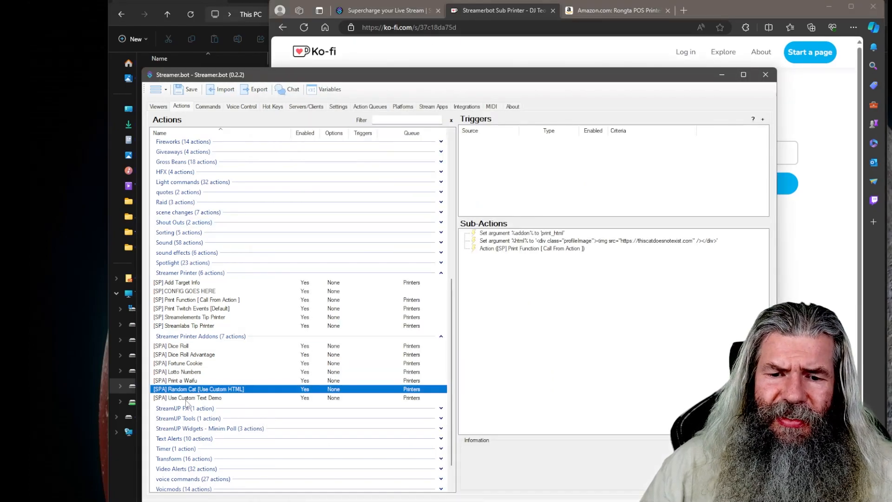
left_click(188, 397)
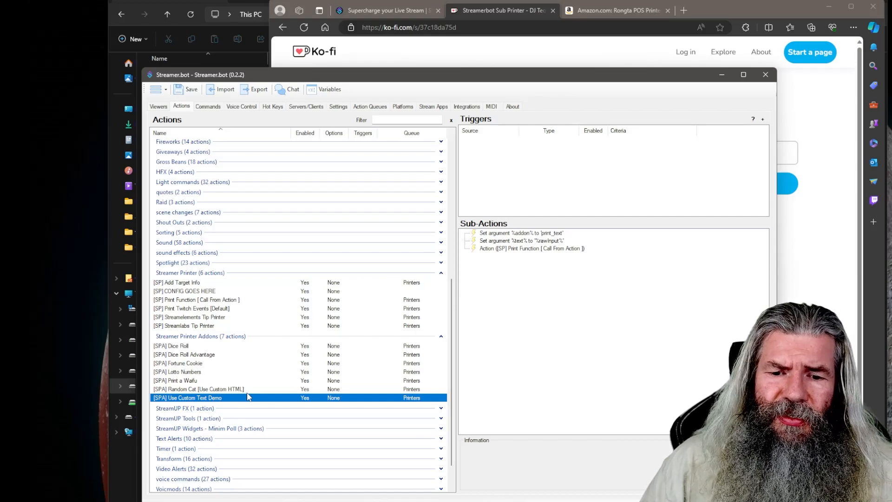